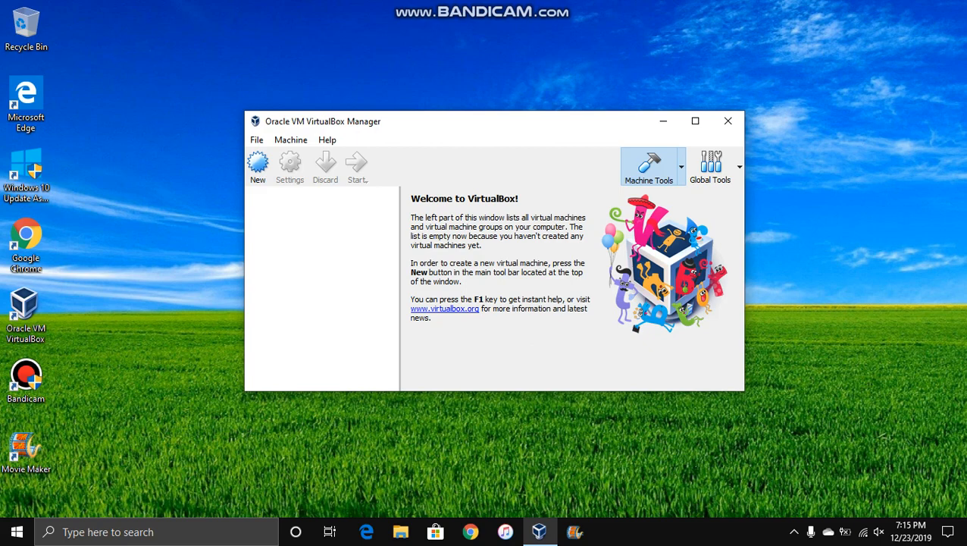
Create a new VM named 'Windows Vista' (Windows Vista 32-bit) and continue to memory size.
left_click(257, 164)
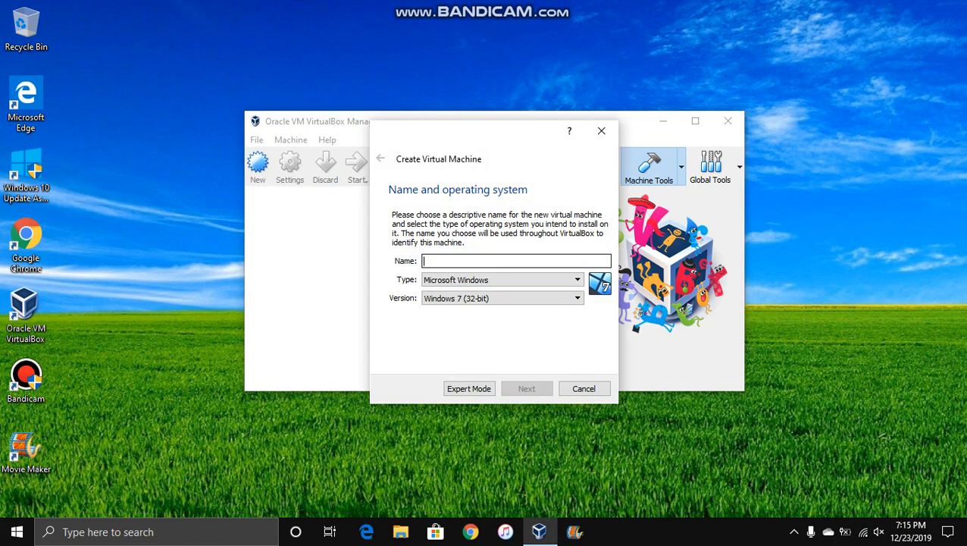
type("W")
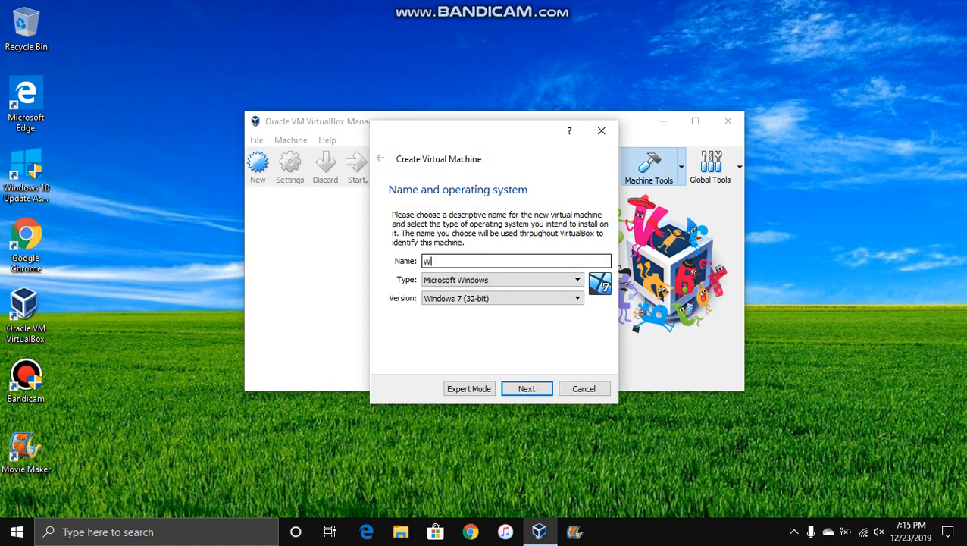
type("indows")
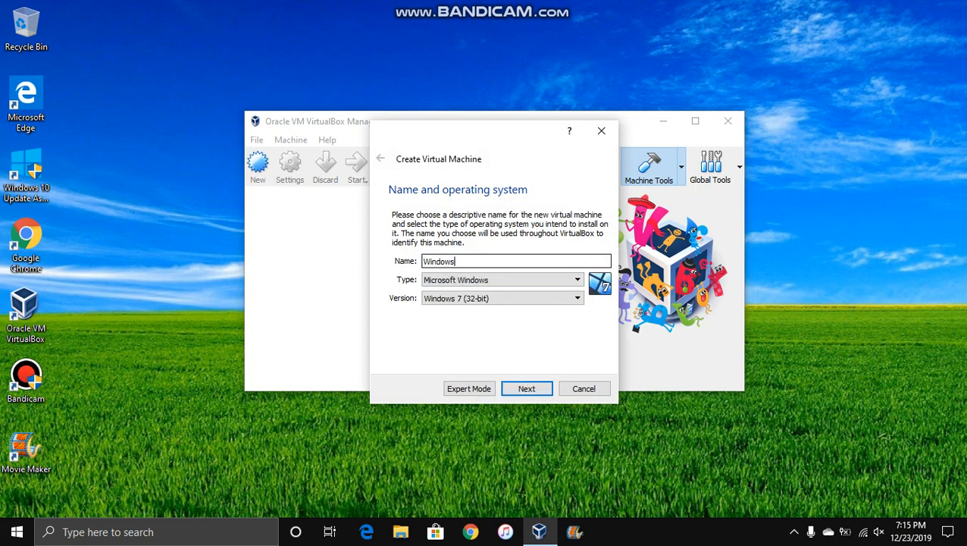
type("Vista")
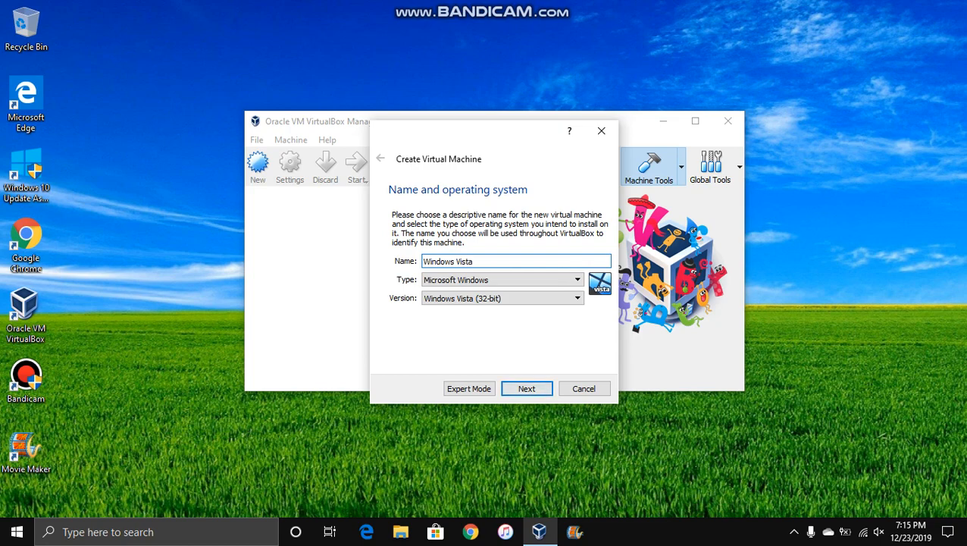
left_click(526, 388)
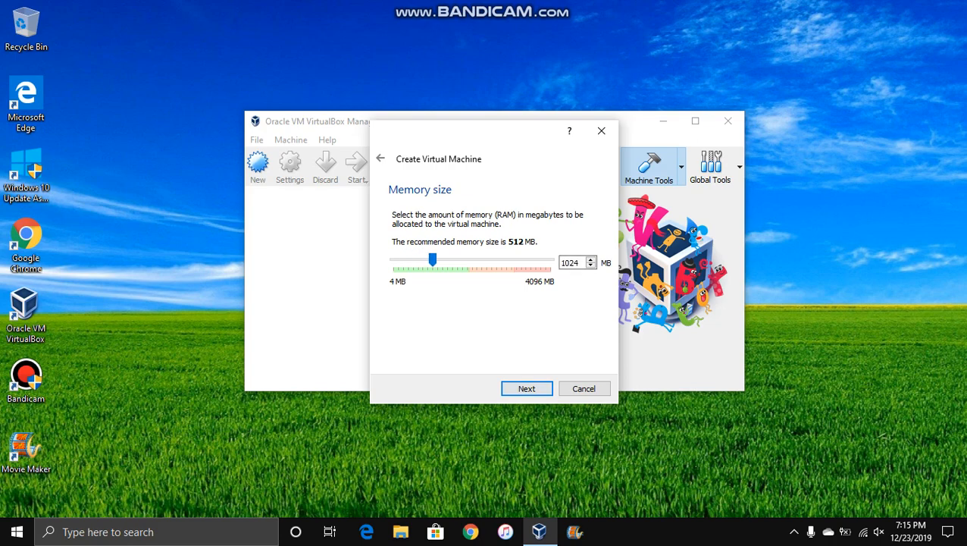
Keep the VDI disk type, size the disk to about 30 GB and create the machine.
left_click(526, 388)
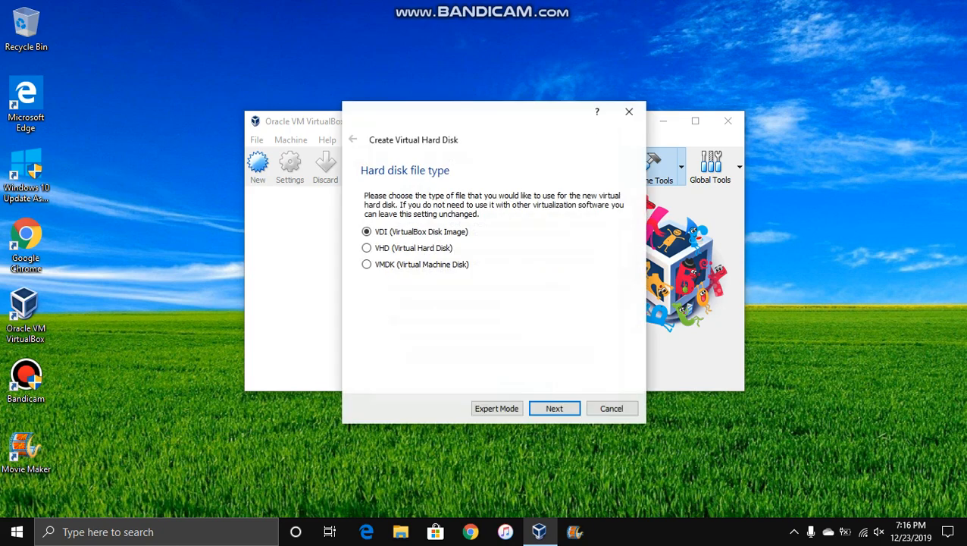
left_click(555, 408)
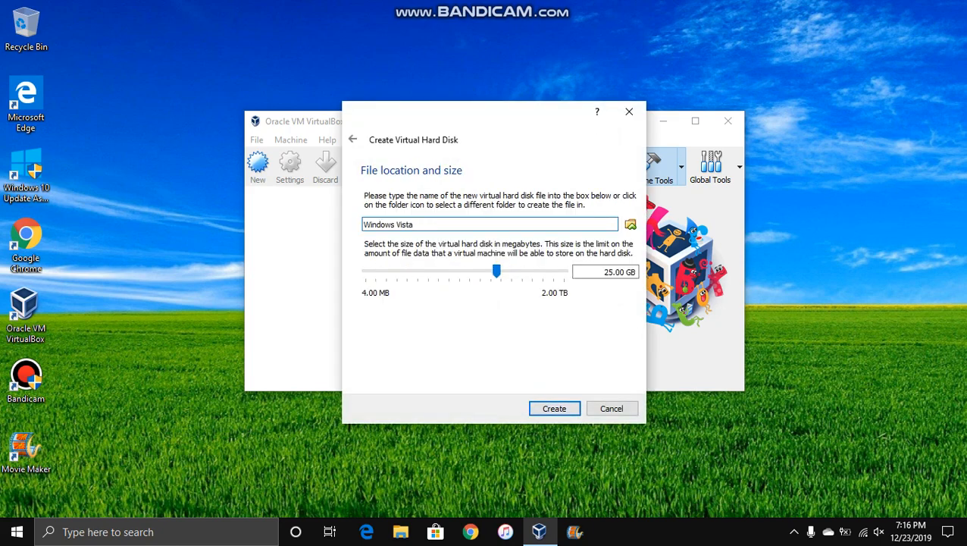
left_click_drag(497, 272, 506, 271)
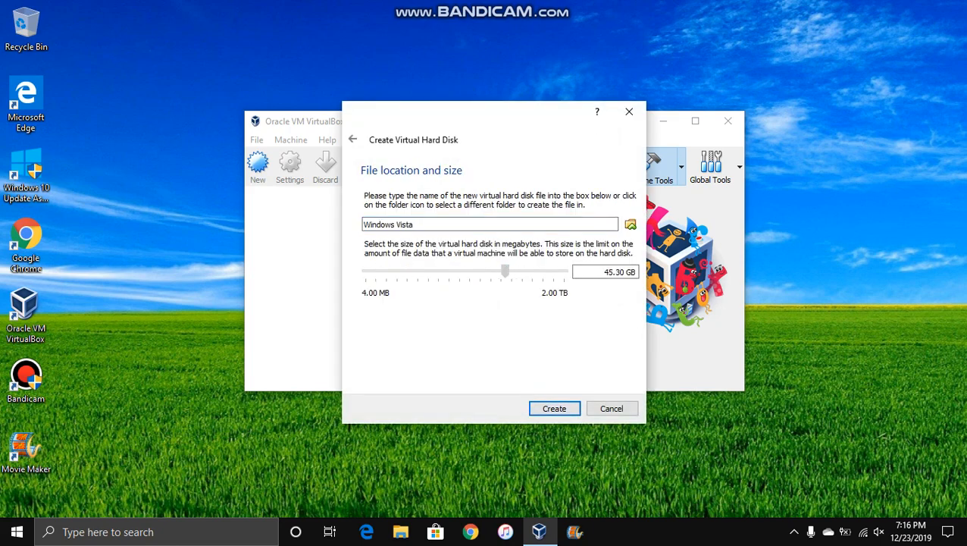
left_click_drag(504, 270, 500, 270)
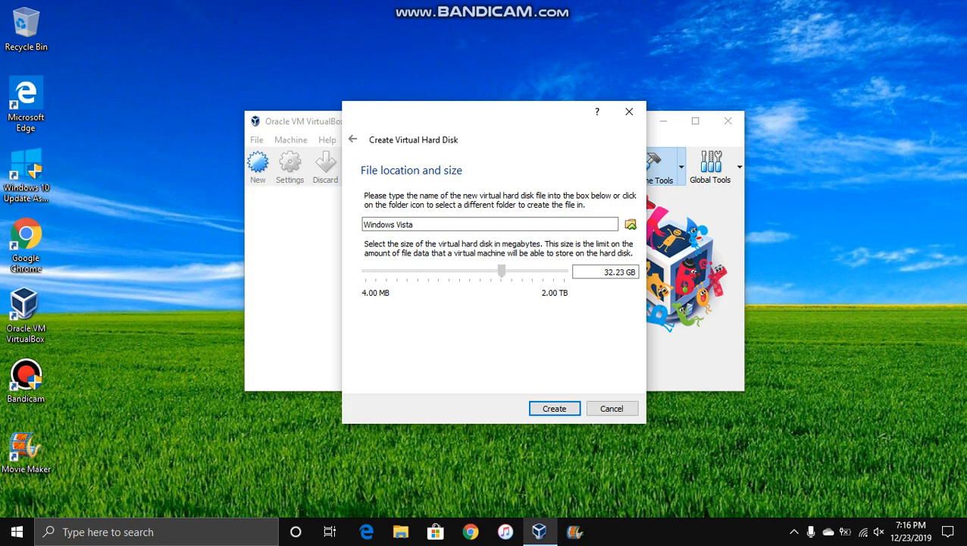
left_click_drag(502, 270, 499, 270)
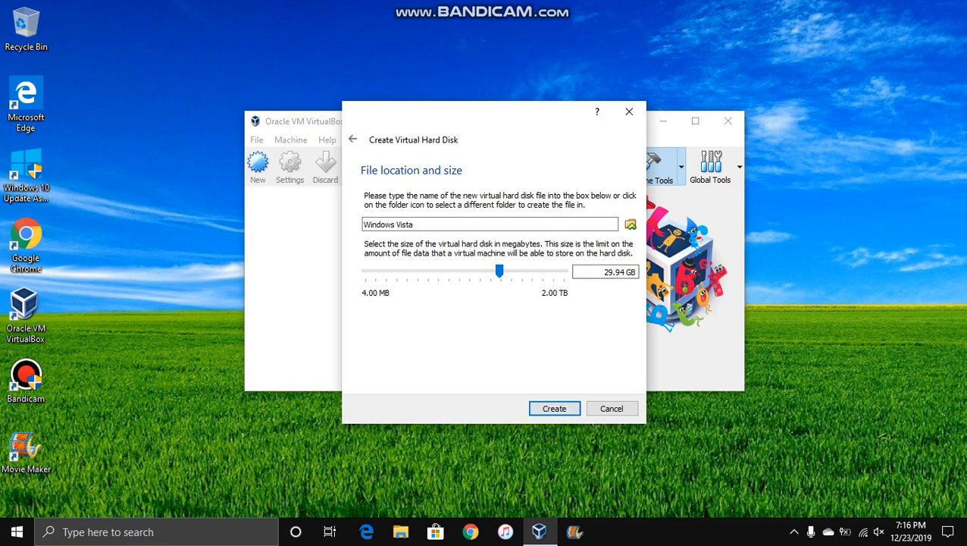
left_click(351, 140)
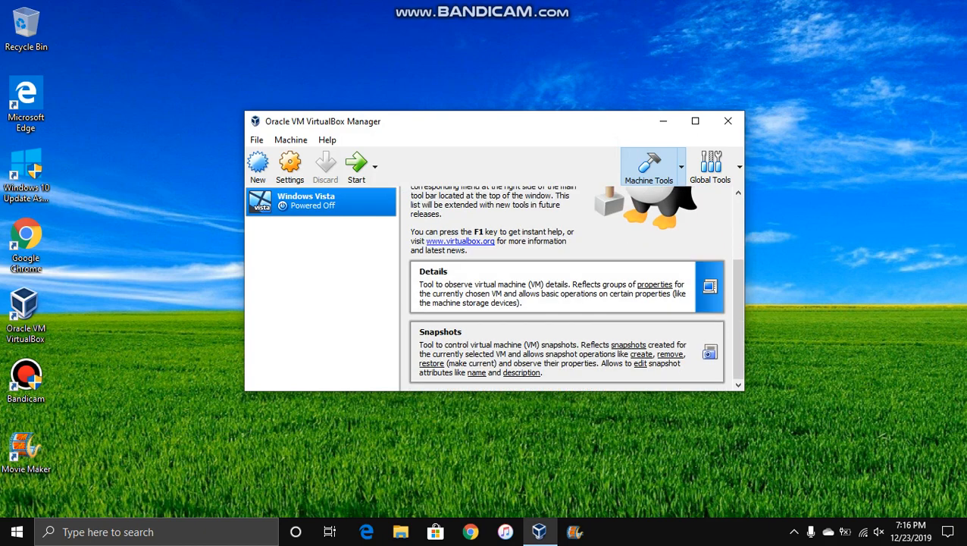
In Display settings enable 3D acceleration and raise video memory to 256 MB.
left_click(289, 165)
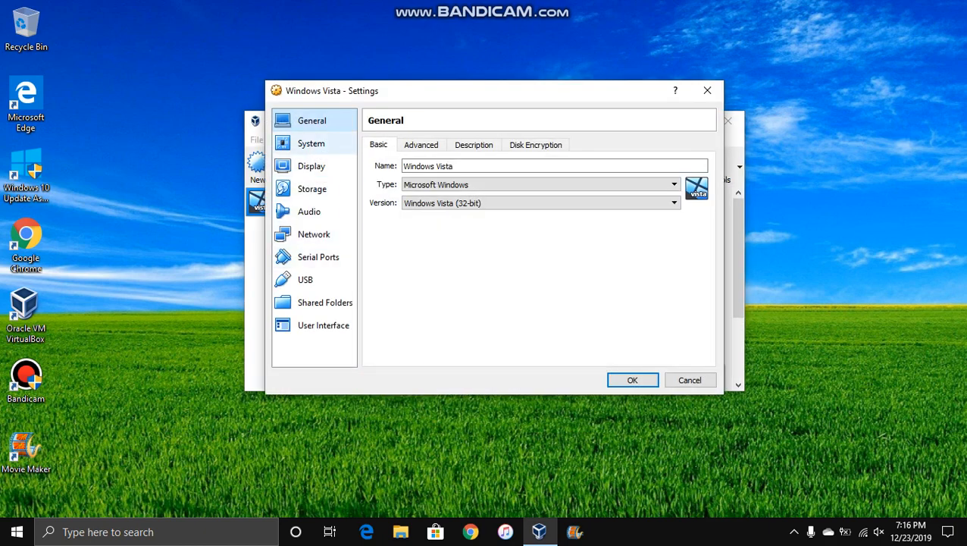
left_click(311, 142)
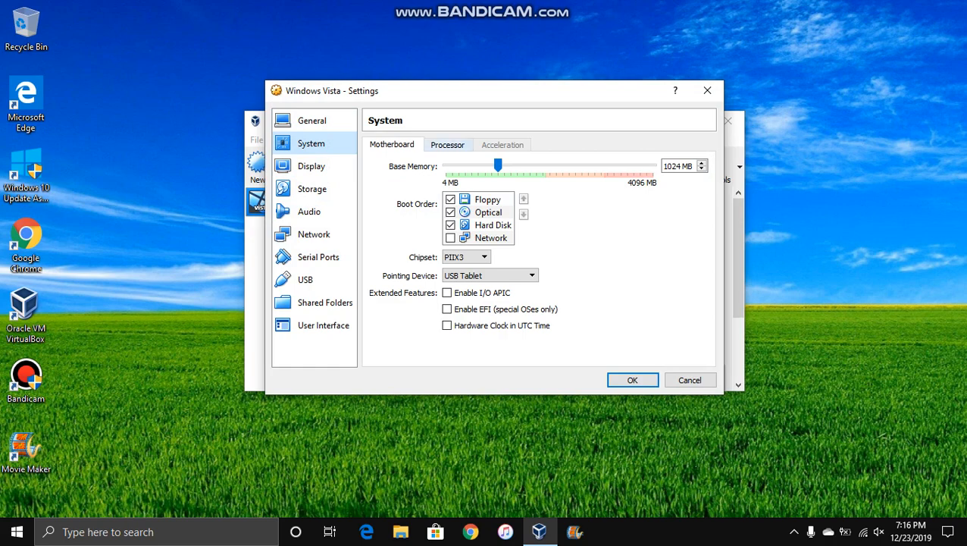
left_click(312, 165)
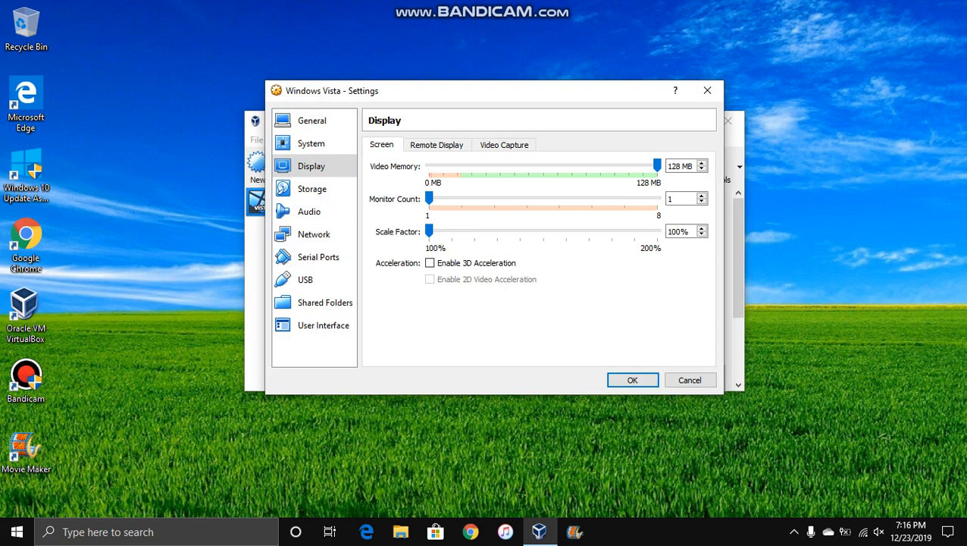
left_click(312, 188)
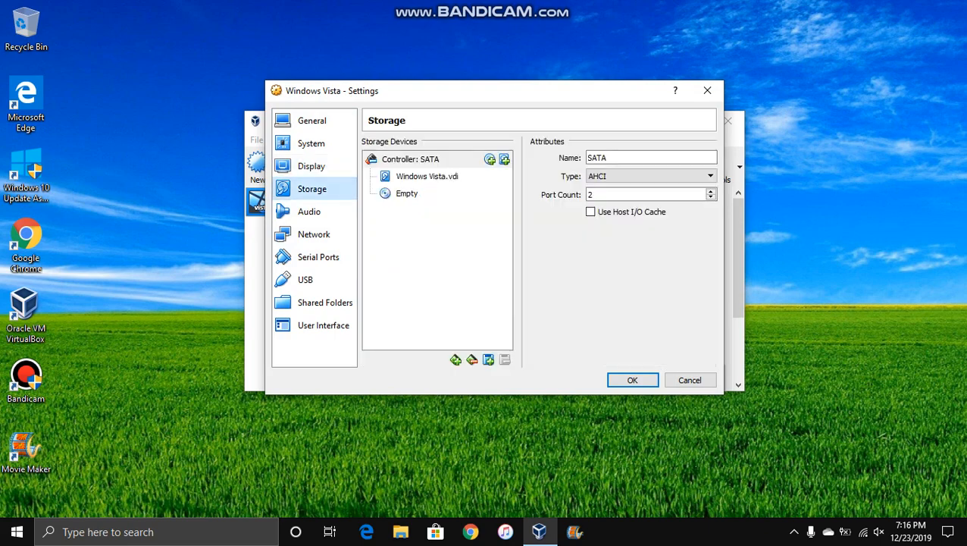
left_click(312, 165)
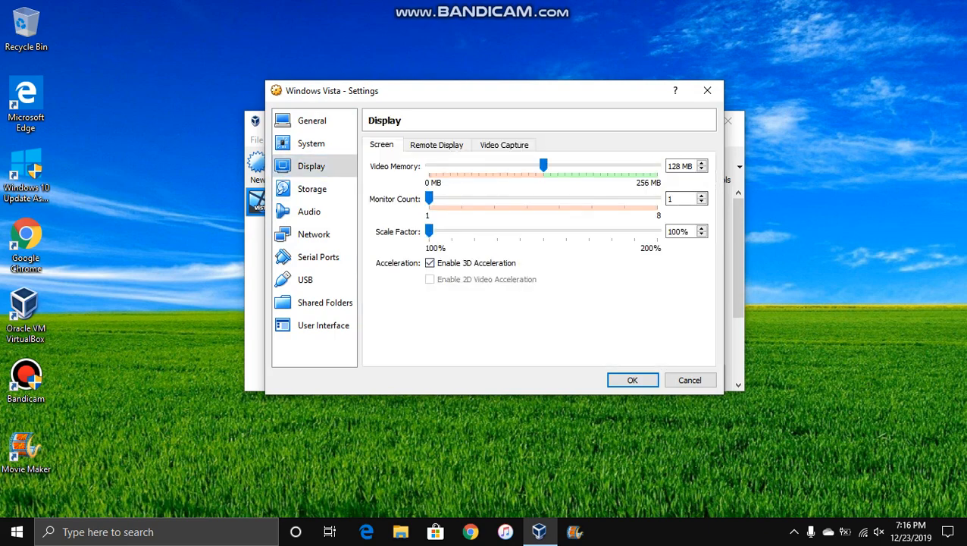
left_click_drag(543, 166, 658, 165)
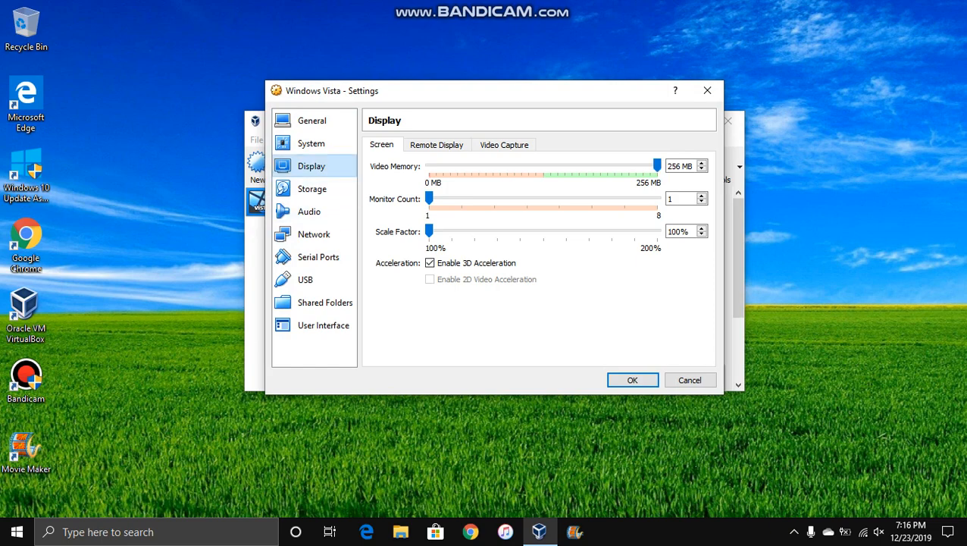
left_click(312, 188)
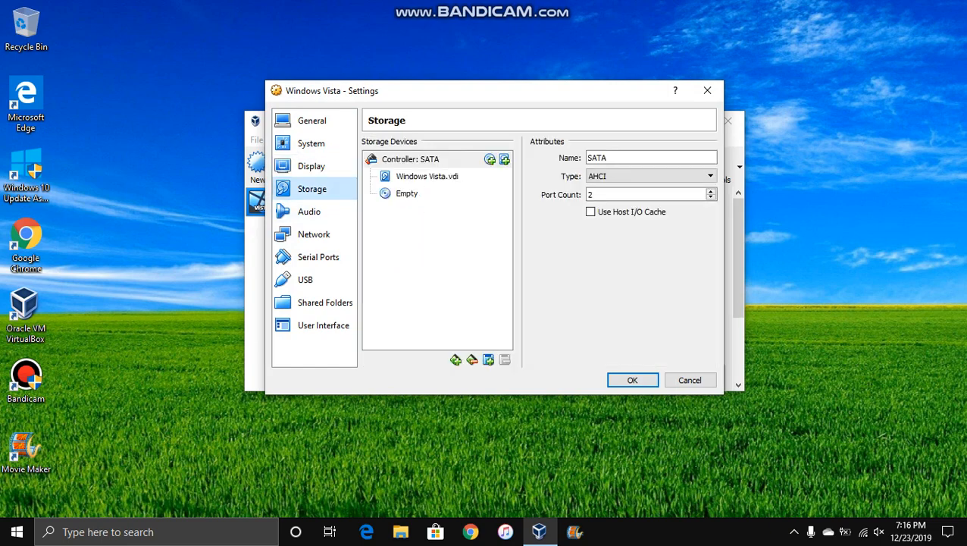
Attach Windows_Vista_32bit.iso to the optical drive, save with OK and reopen settings.
left_click(406, 192)
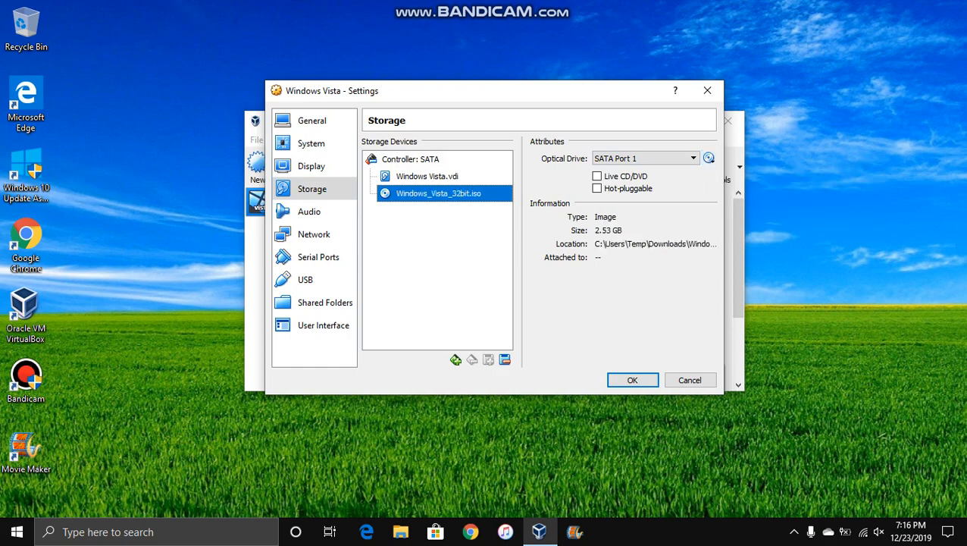
left_click(632, 379)
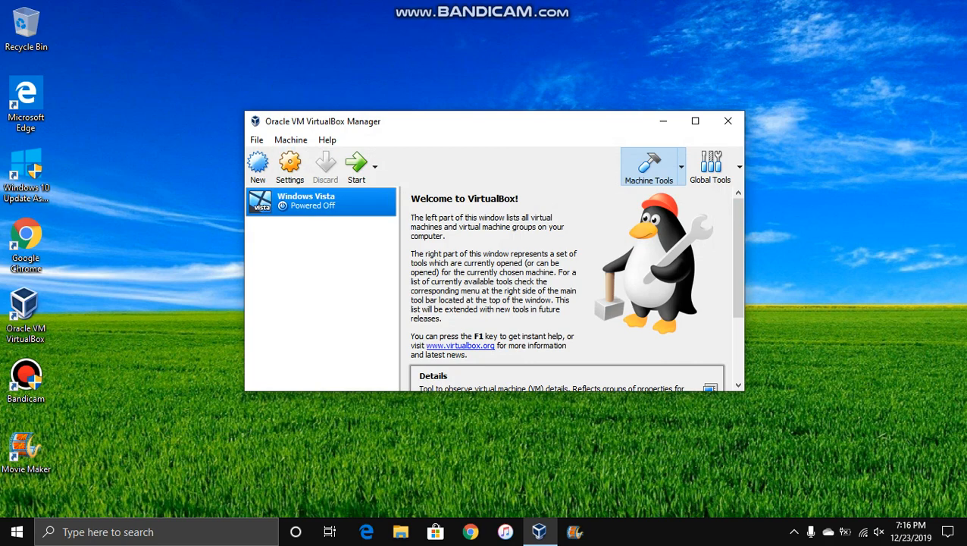
left_click(290, 166)
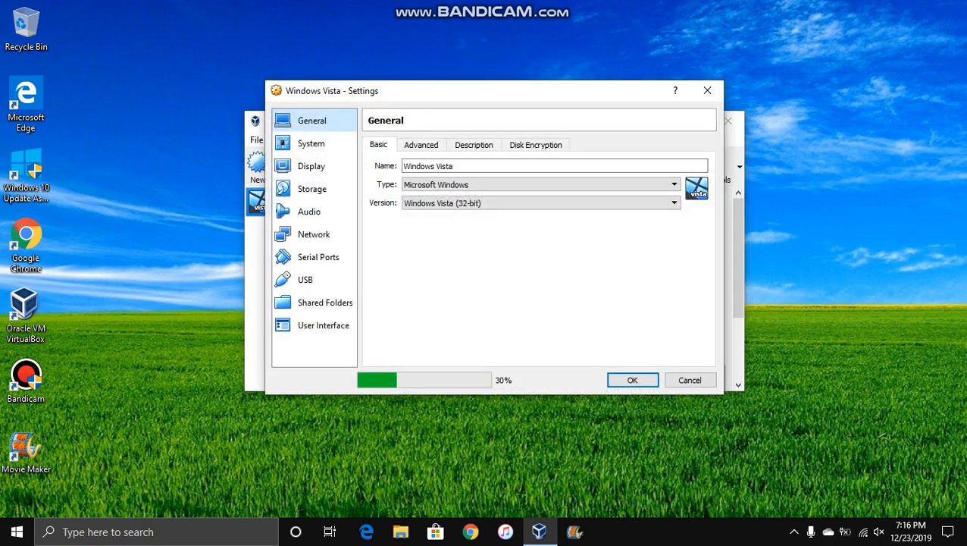
Add the Downloads folder as a shared folder for the machine.
left_click(324, 302)
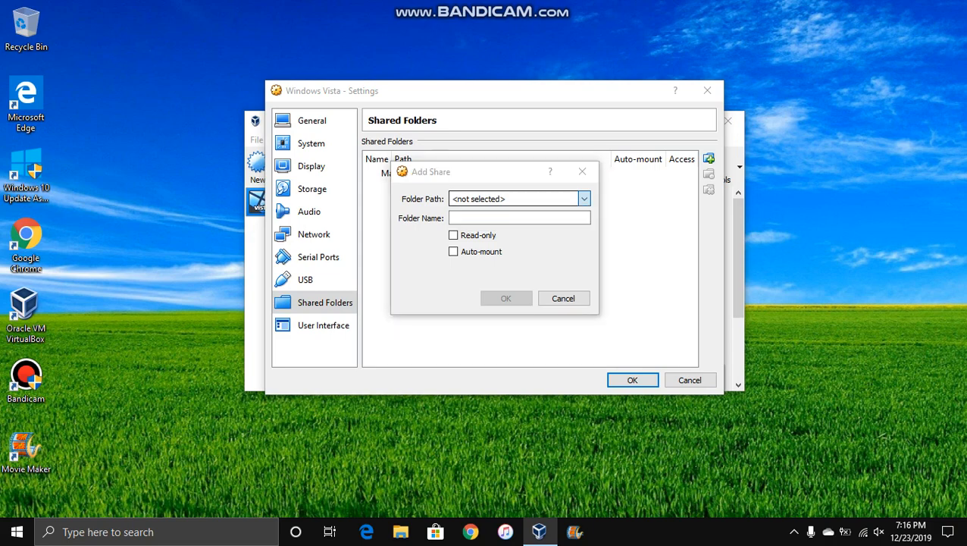
left_click(582, 199)
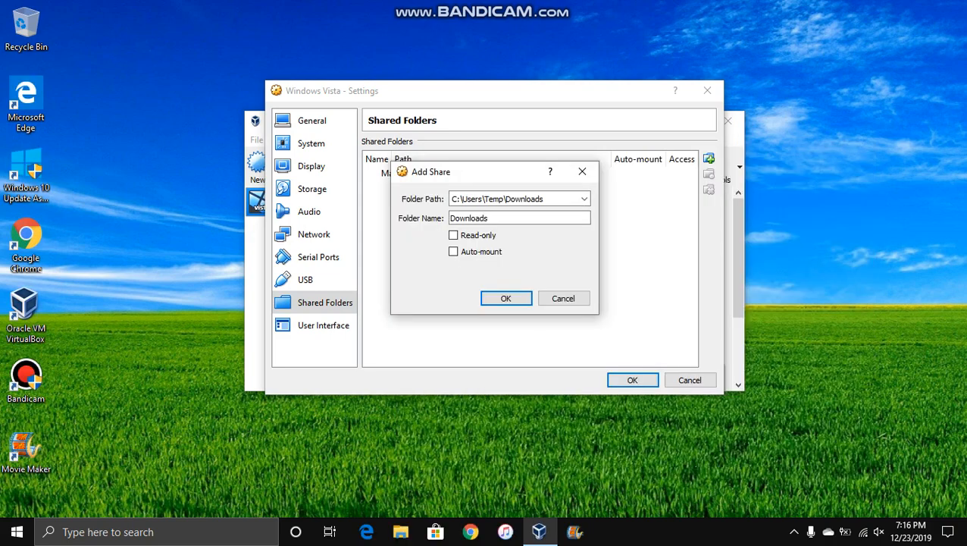
left_click(507, 297)
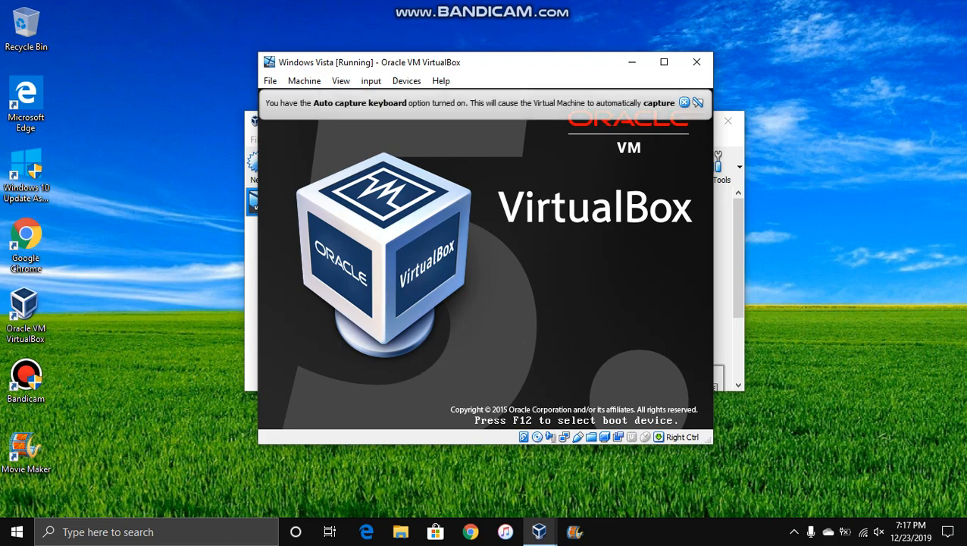
Dismiss the keyboard and mouse capture notices and centre the VM window on the desktop.
left_click(664, 61)
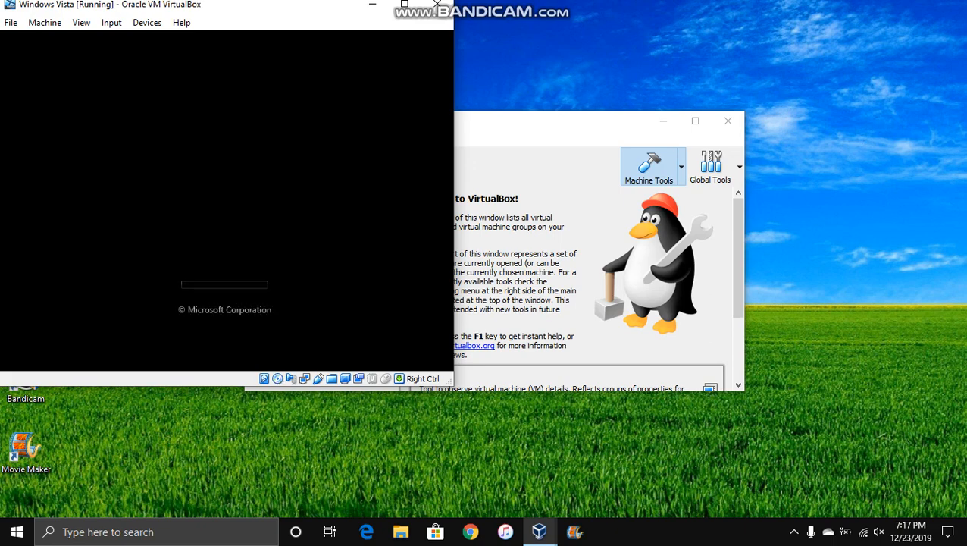
left_click_drag(228, 3, 400, 51)
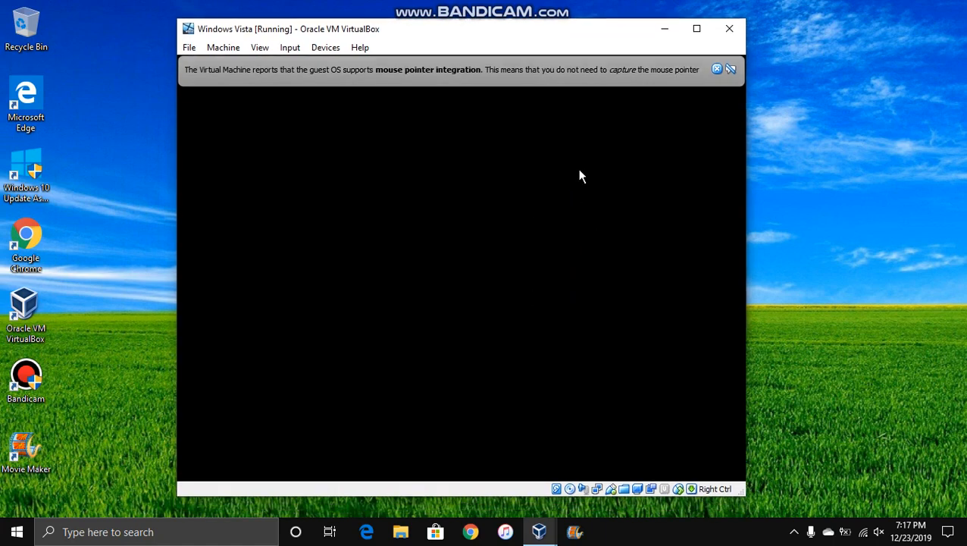
left_click(716, 70)
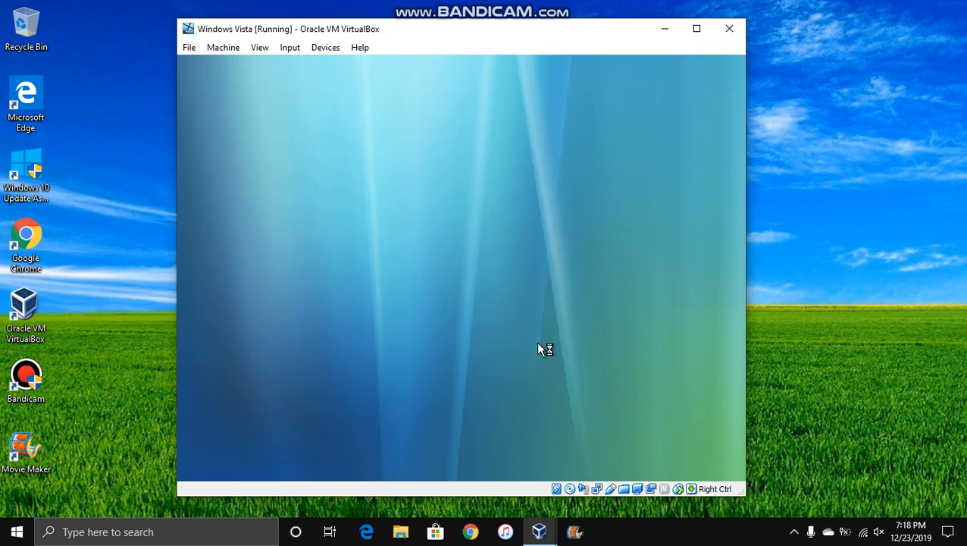
mouse_move(435, 258)
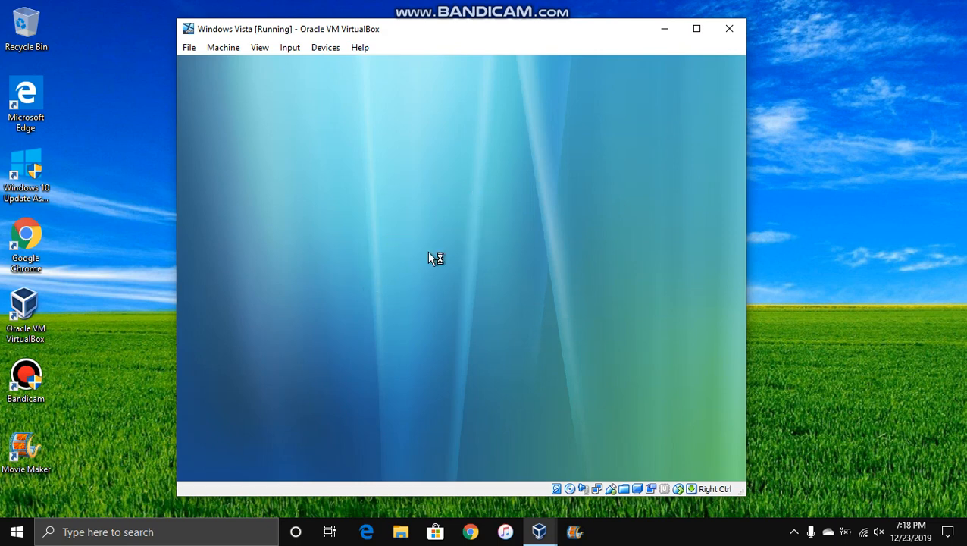
mouse_move(395, 231)
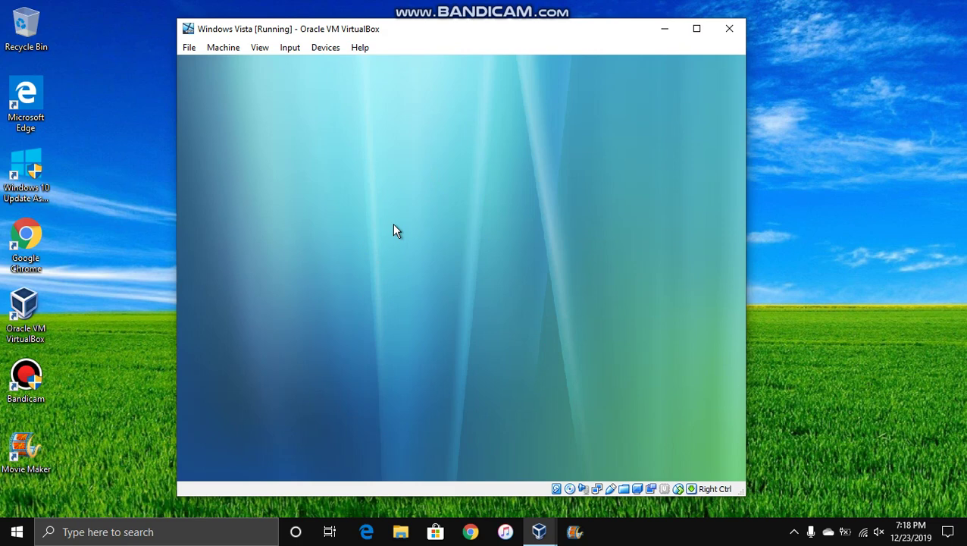
mouse_move(467, 95)
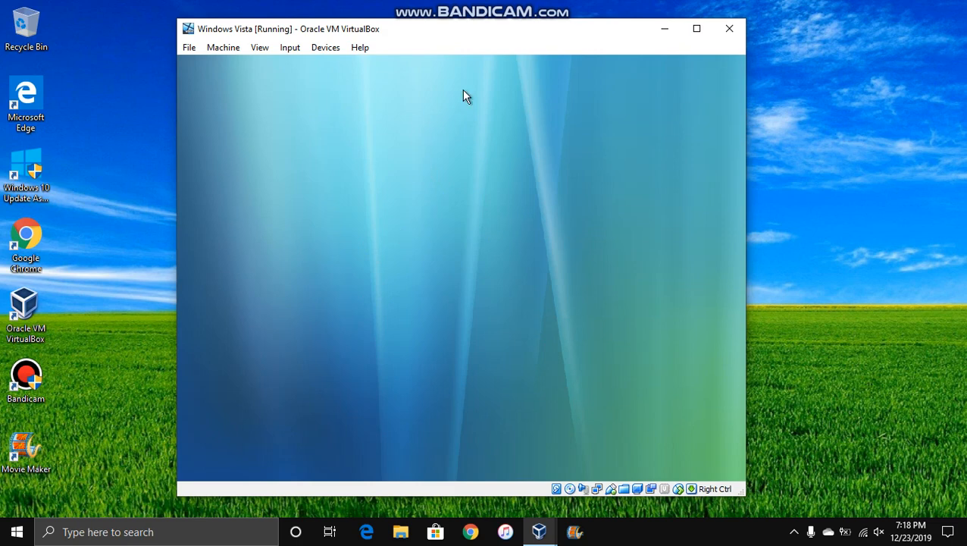
mouse_move(542, 230)
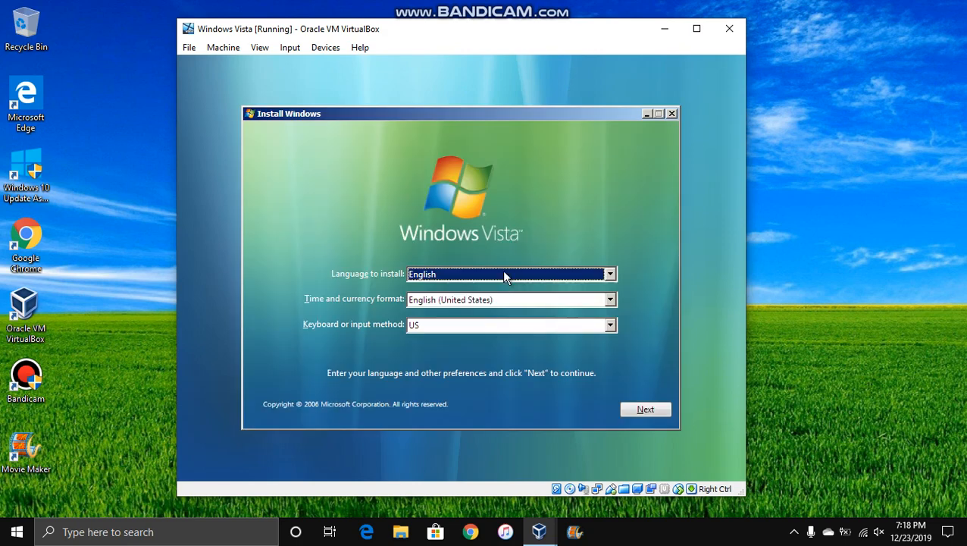
mouse_move(491, 307)
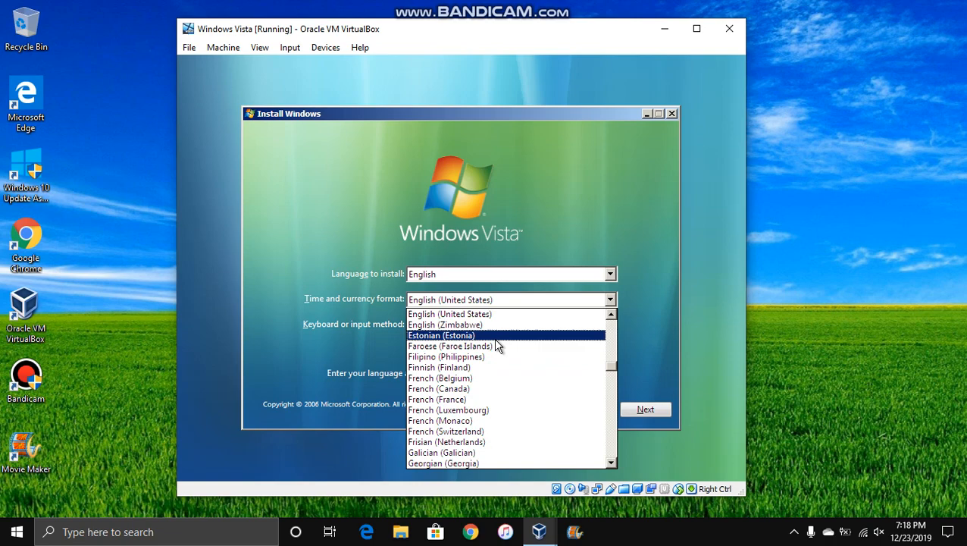
Accept English (Canada) time and currency format and choose Install now.
scroll("up", 3)
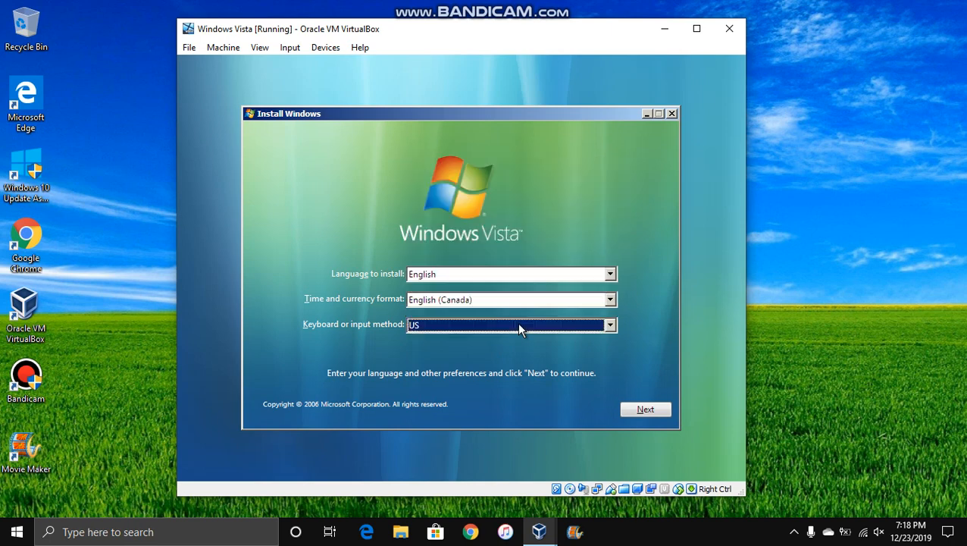
left_click(644, 410)
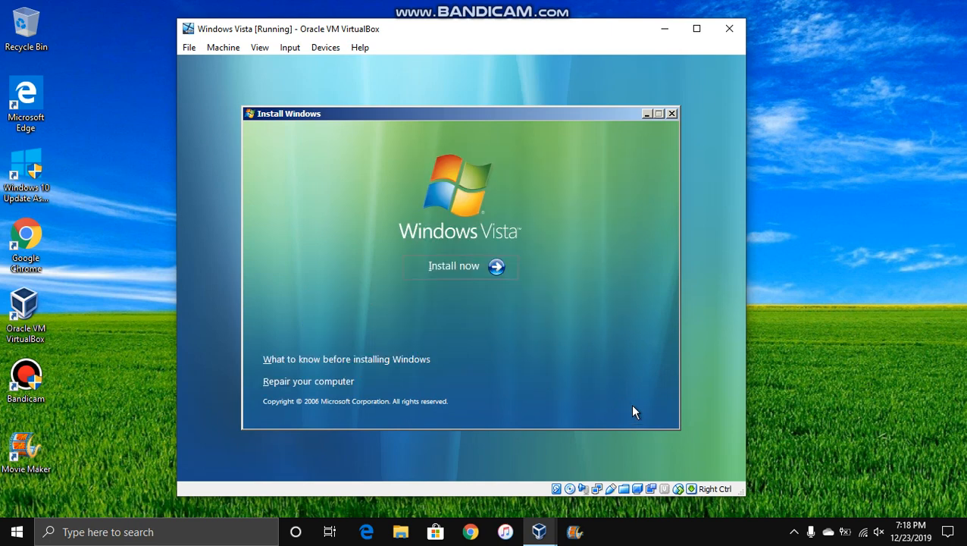
mouse_move(349, 380)
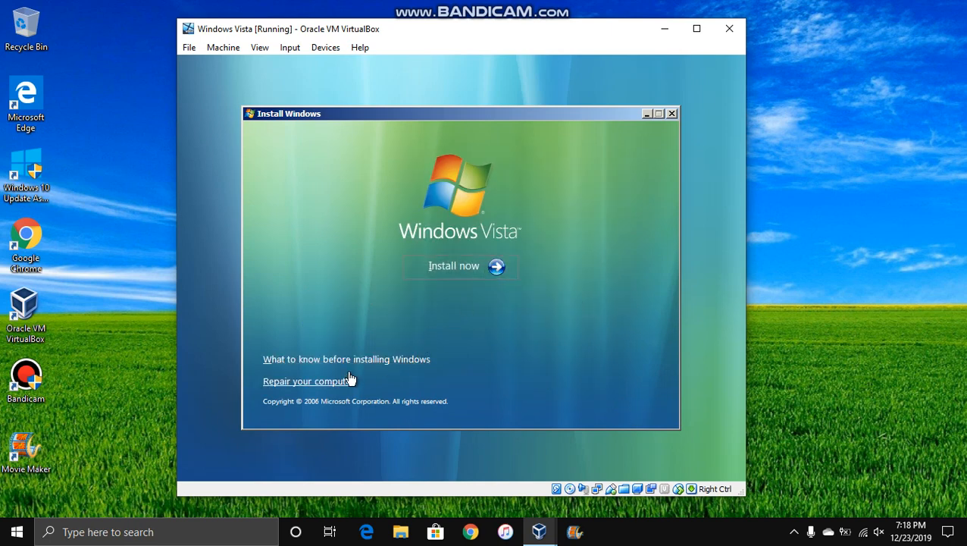
mouse_move(302, 417)
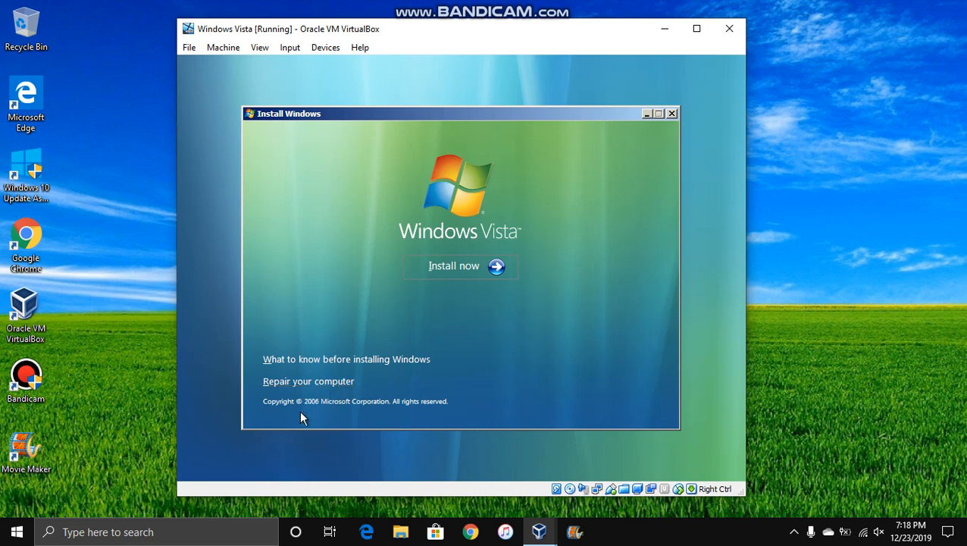
mouse_move(310, 413)
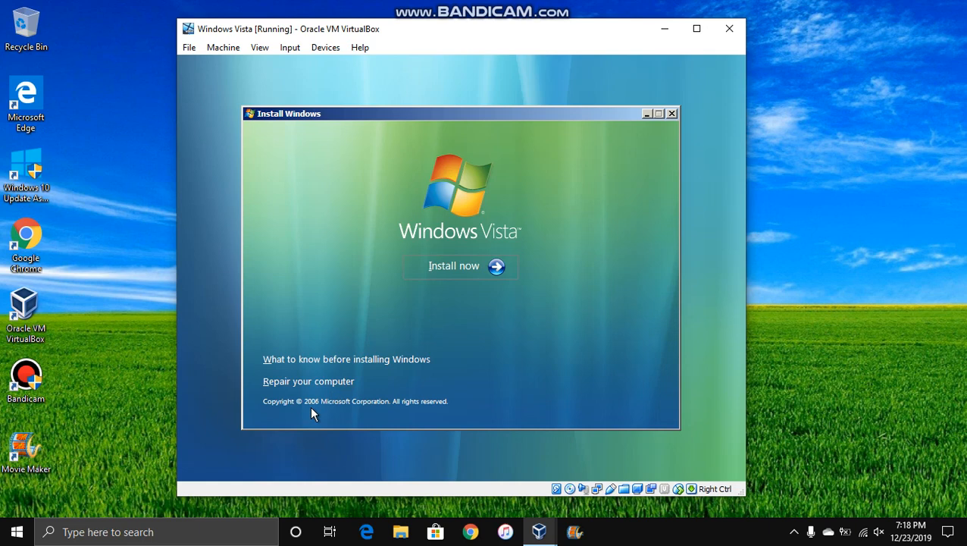
mouse_move(455, 266)
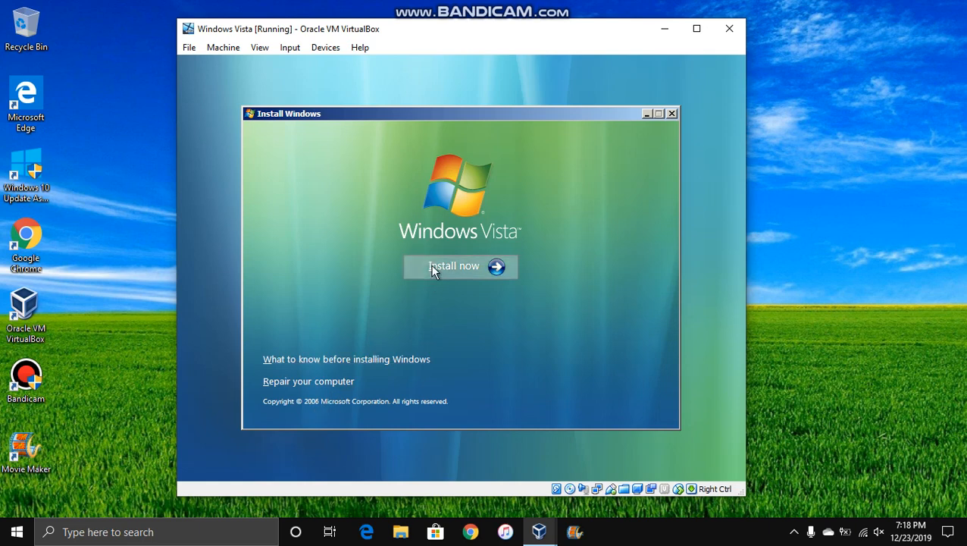
left_click(454, 267)
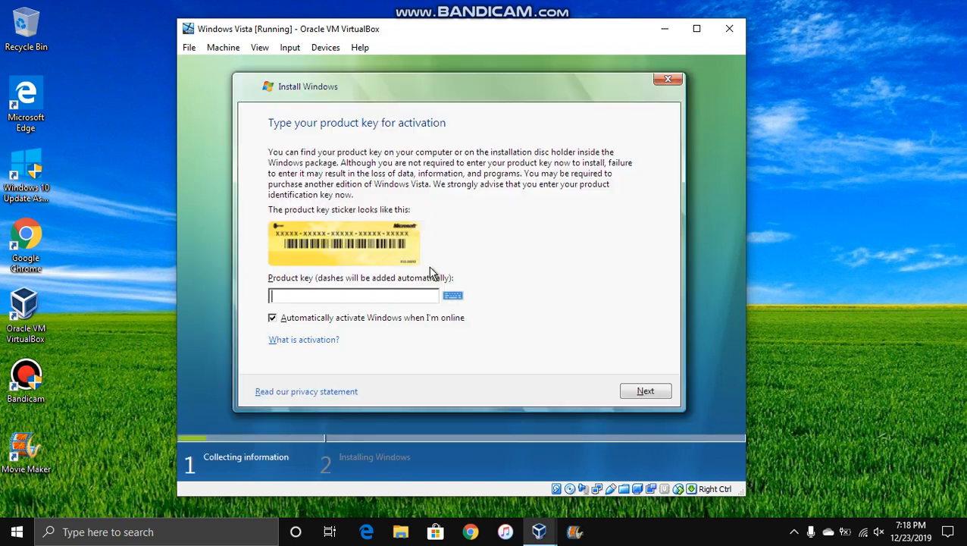
mouse_move(386, 168)
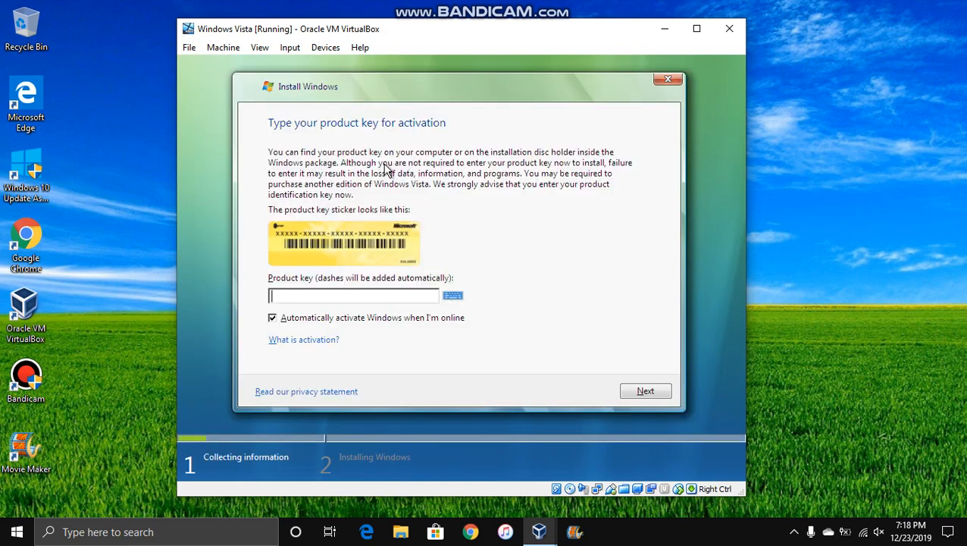
mouse_move(295, 326)
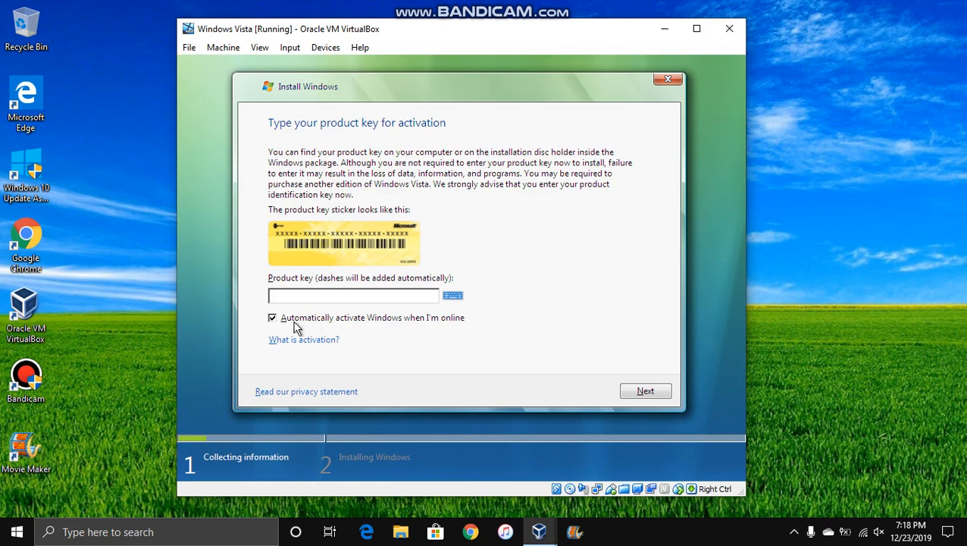
mouse_move(473, 338)
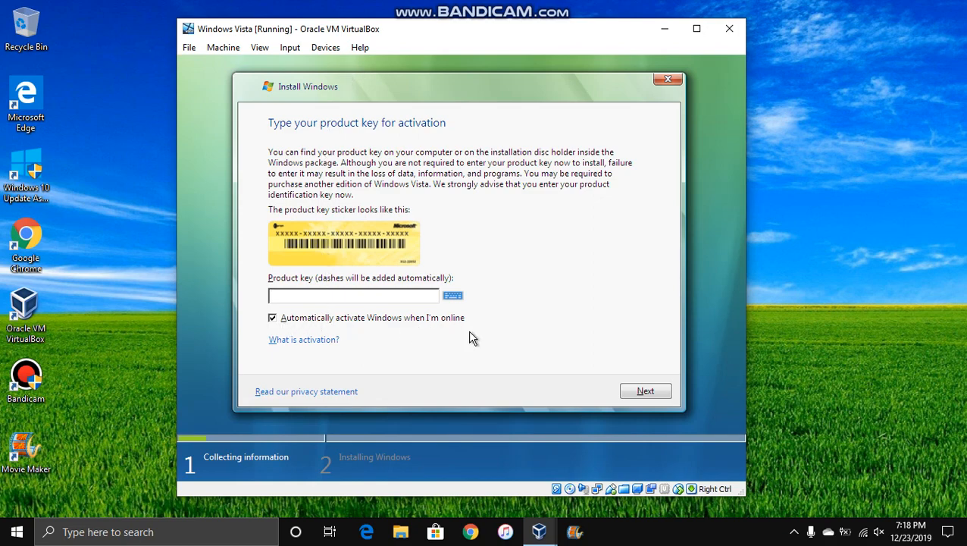
Leave the product key blank, decline entering it now and continue.
left_click(644, 391)
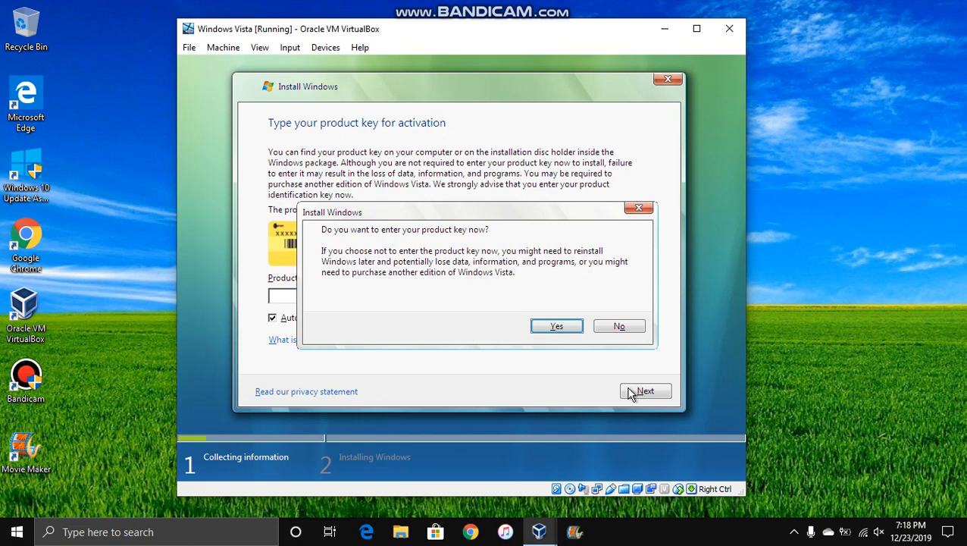
mouse_move(622, 342)
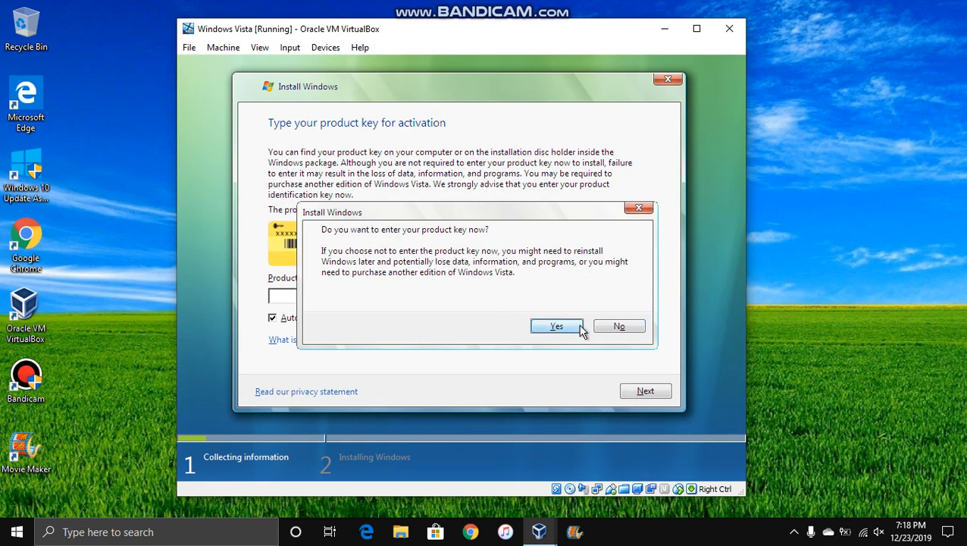
left_click(556, 326)
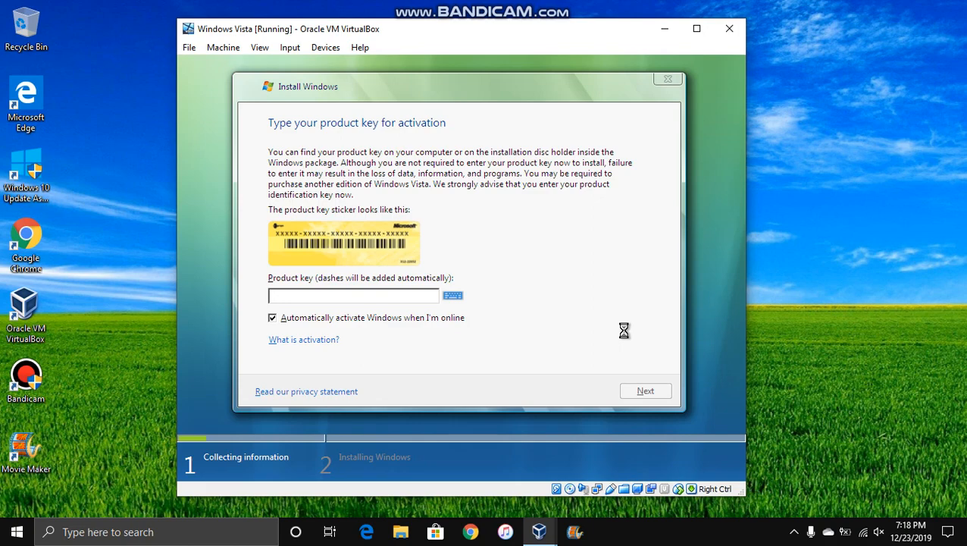
mouse_move(507, 259)
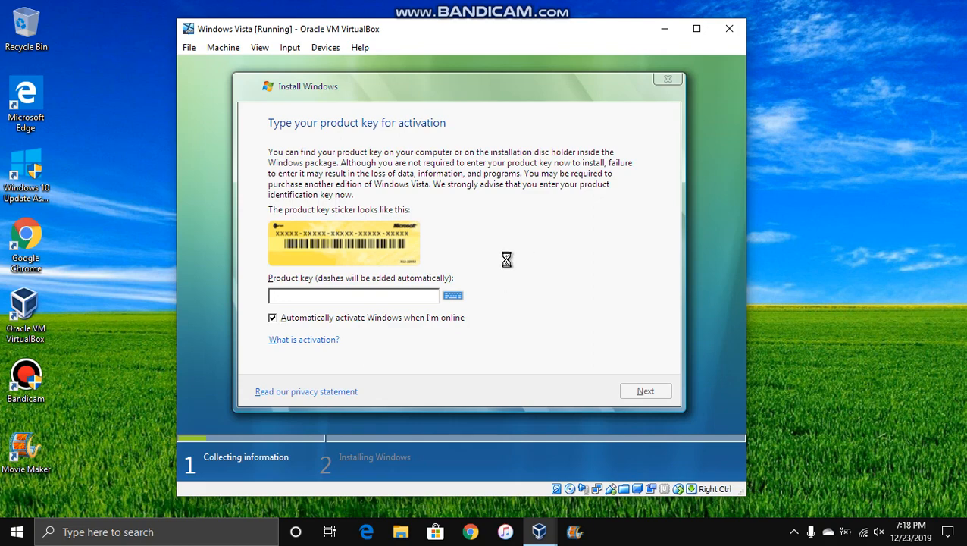
left_click(645, 391)
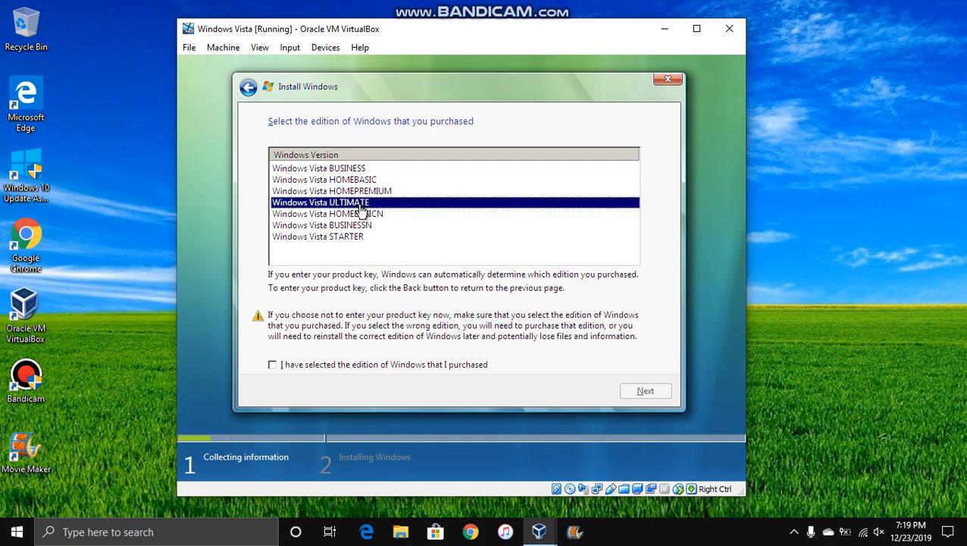
Confirm the Ultimate edition, accept the license terms and choose Custom (advanced) install.
left_click(273, 363)
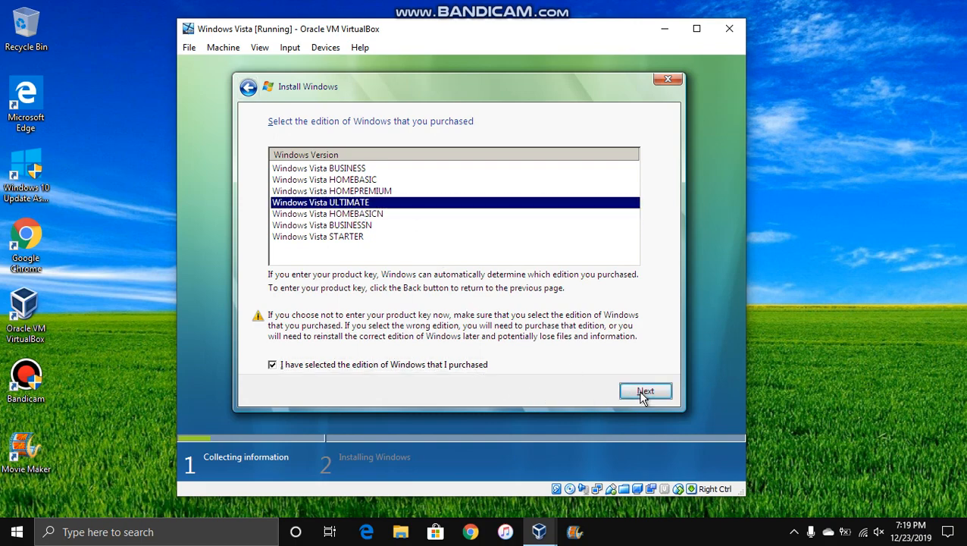
left_click(645, 391)
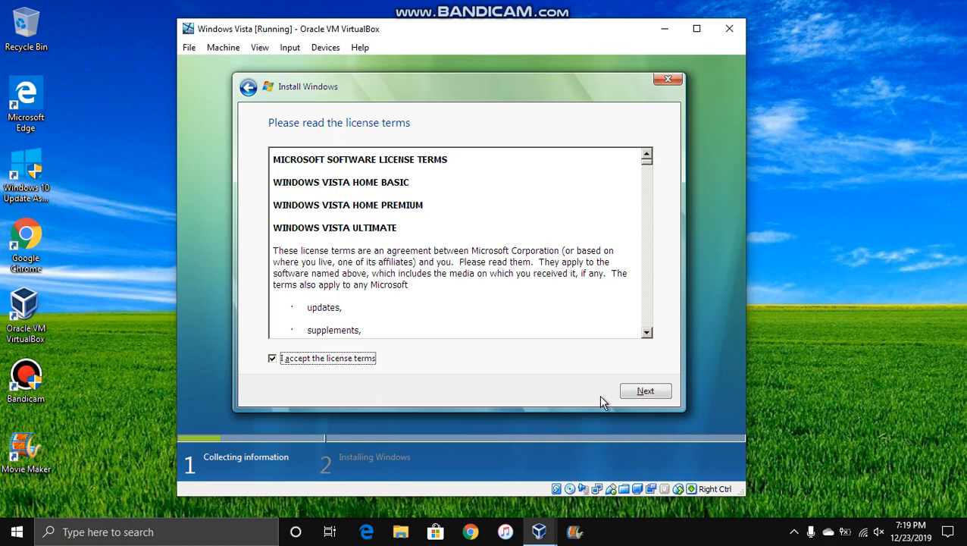
left_click(644, 391)
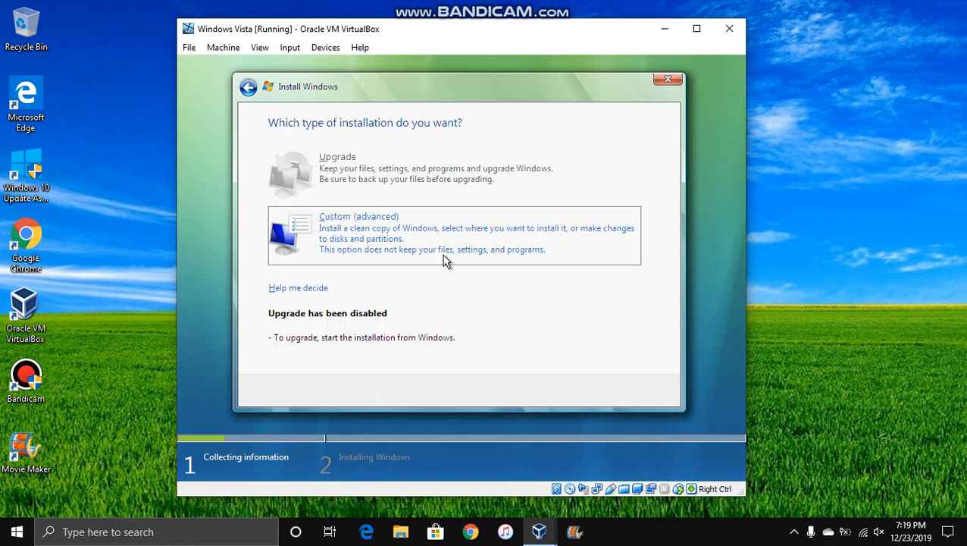
left_click(455, 228)
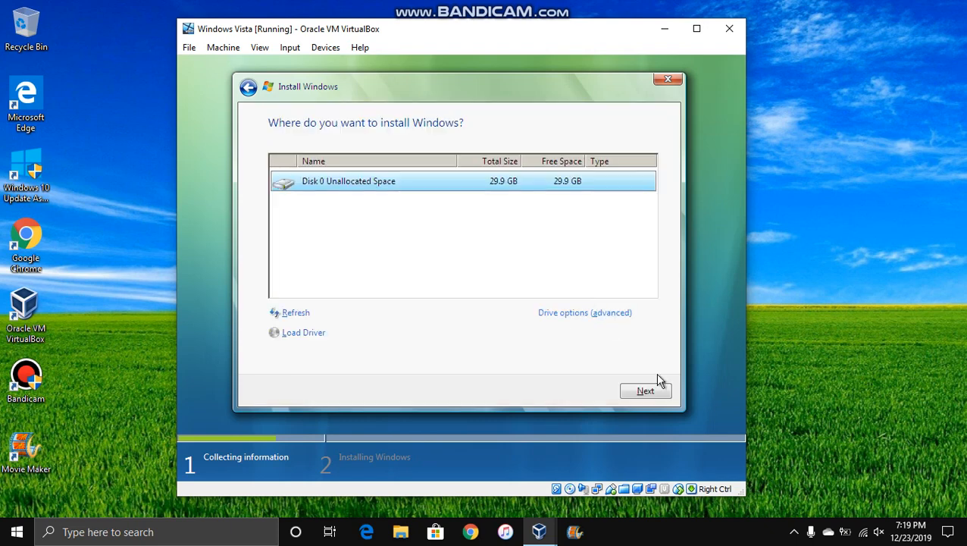
mouse_move(564, 338)
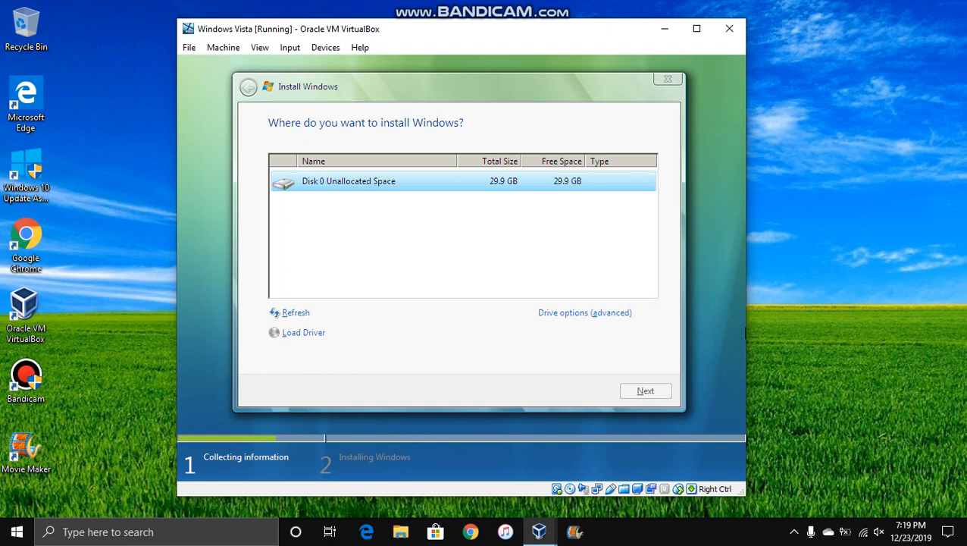
mouse_move(673, 305)
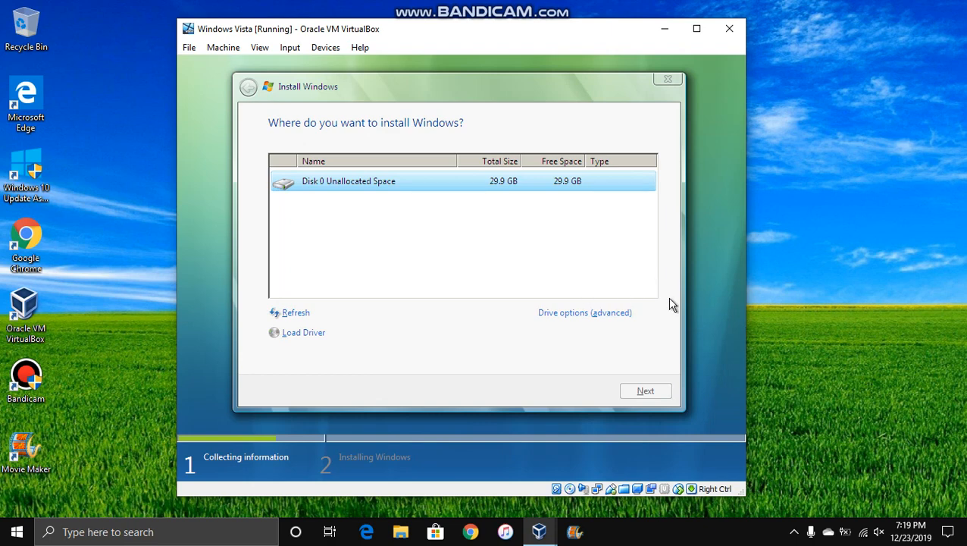
Proceed from the disk selection so Vista begins copying installation files.
left_click(644, 391)
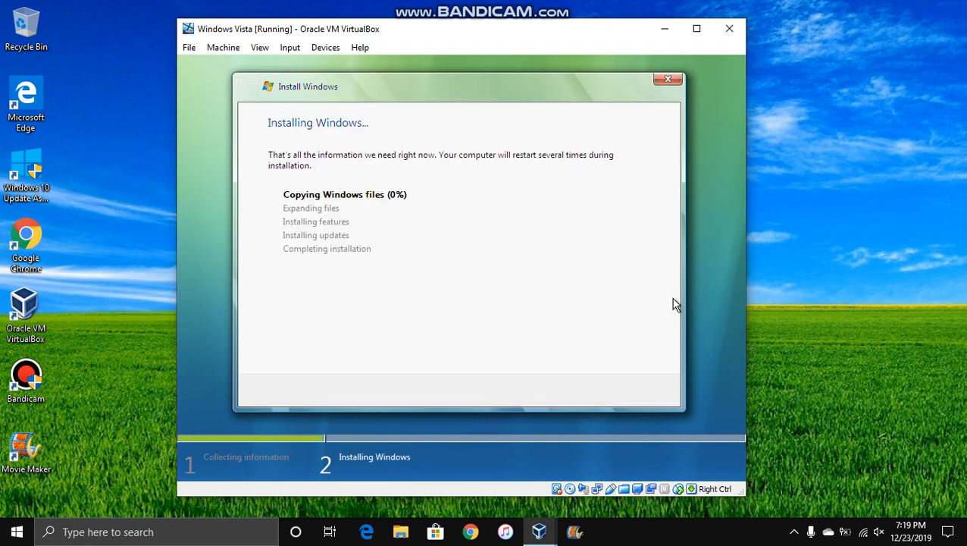
mouse_move(640, 285)
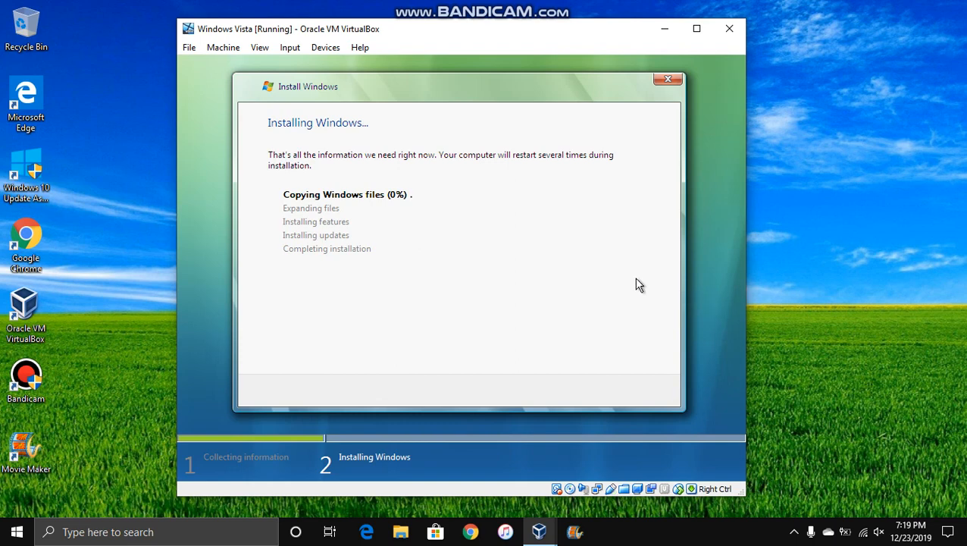
mouse_move(675, 288)
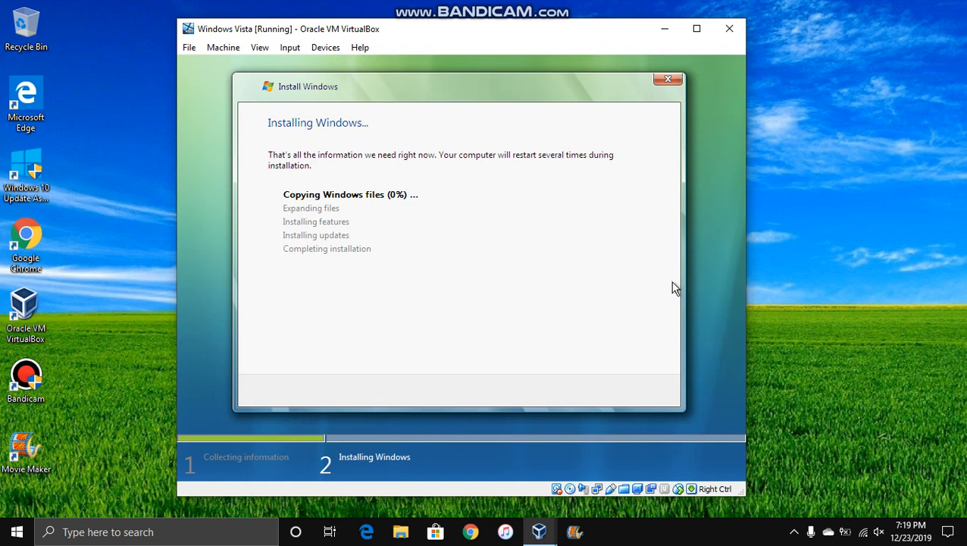
mouse_move(734, 276)
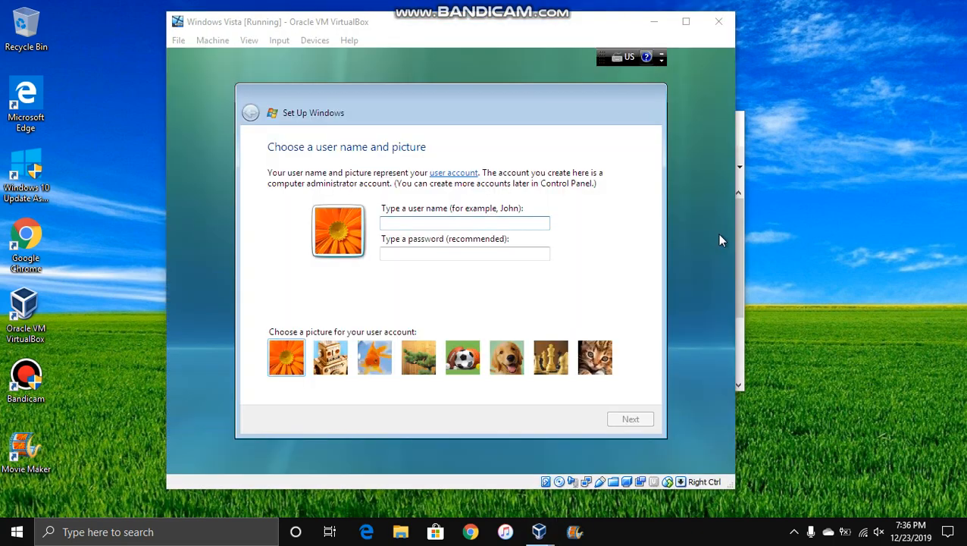
mouse_move(509, 239)
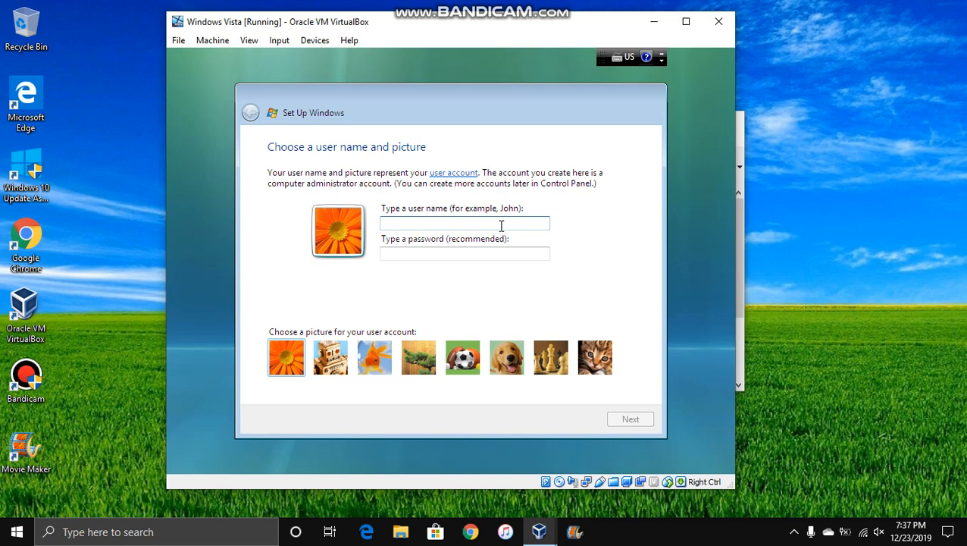
Create the Vista user account 'eeB' and keep the suggested computer name.
type("eeB")
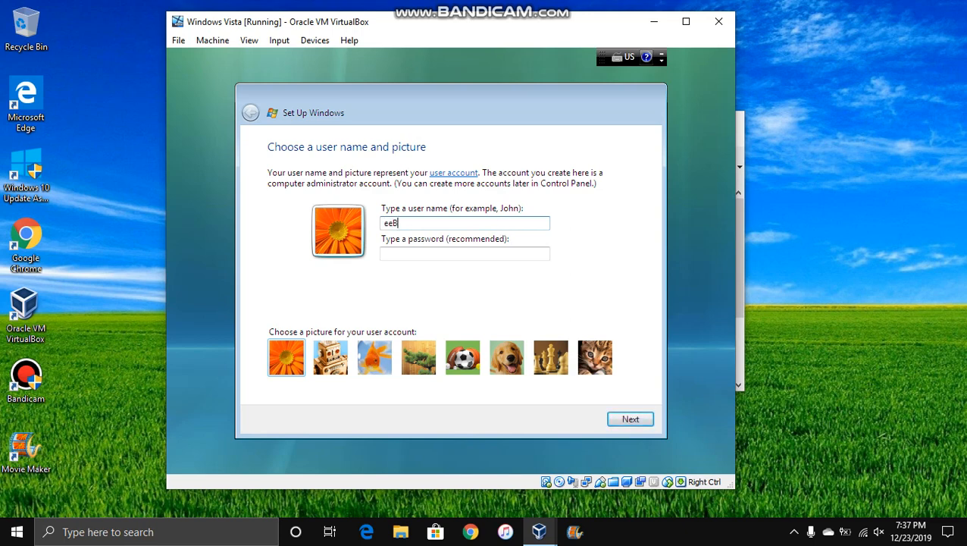
left_click(631, 419)
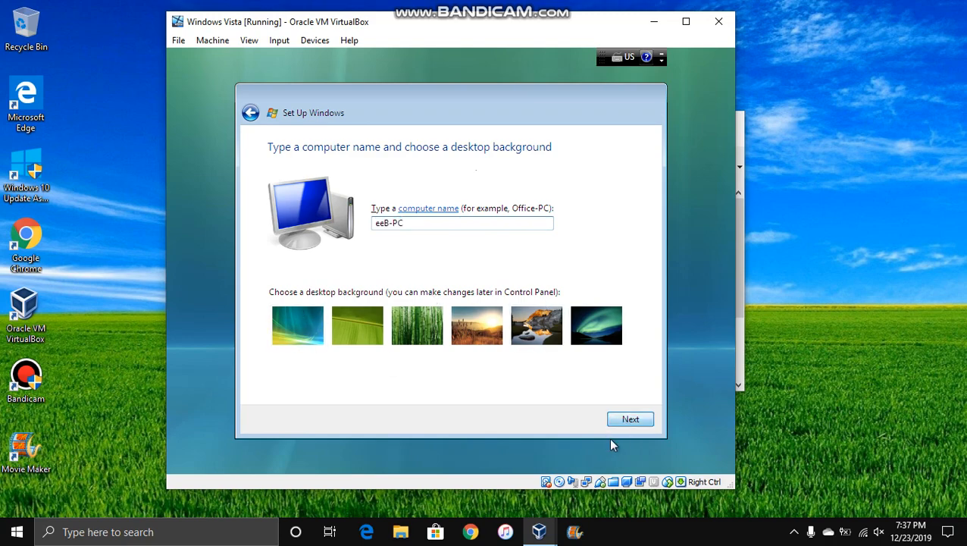
left_click(630, 418)
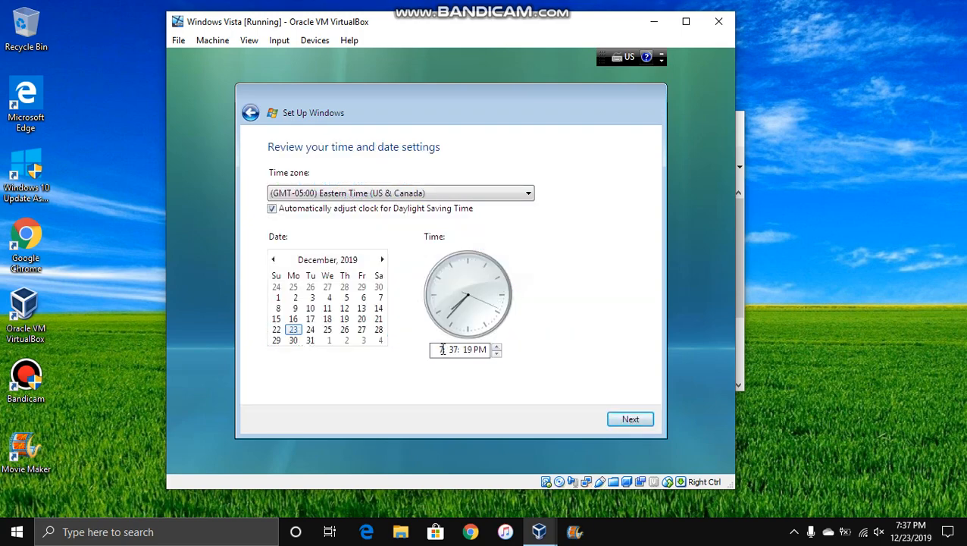
Accept the default time and date settings for the Vista VM.
left_click(529, 192)
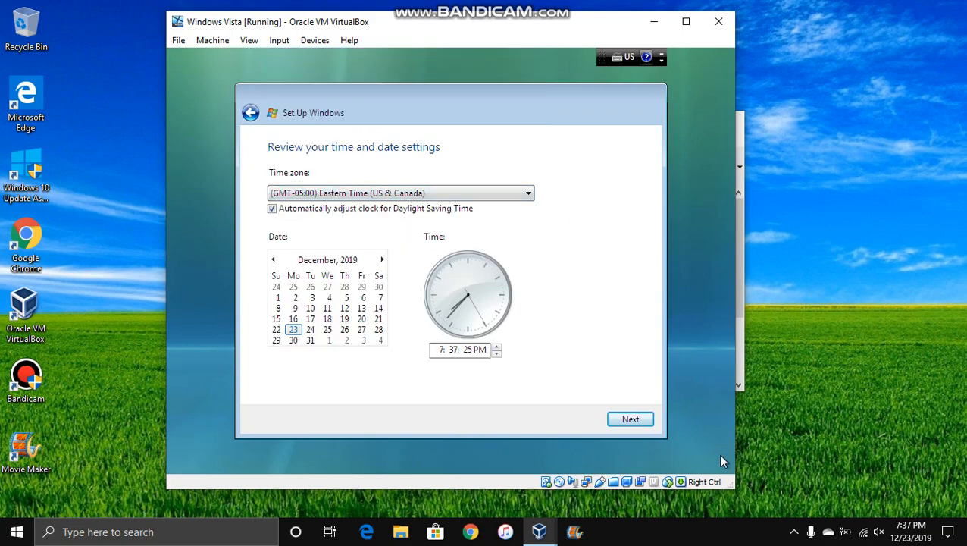
left_click(631, 419)
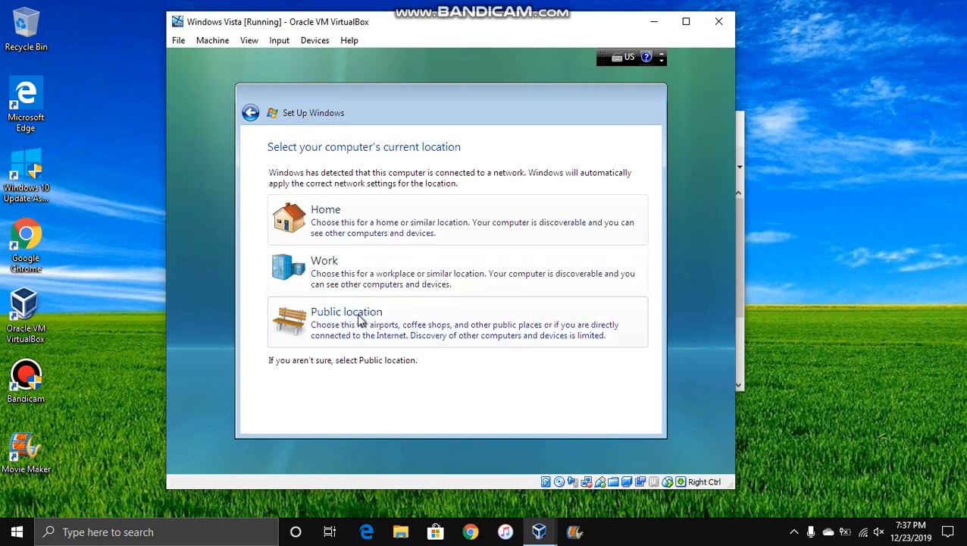
Choose Public location for the network and start Windows from the Thank you page.
left_click(346, 321)
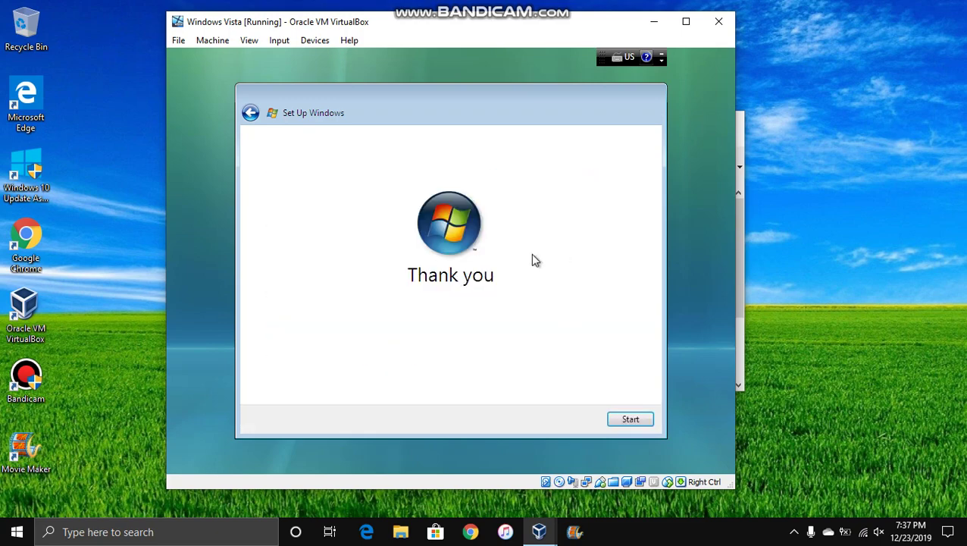
mouse_move(589, 329)
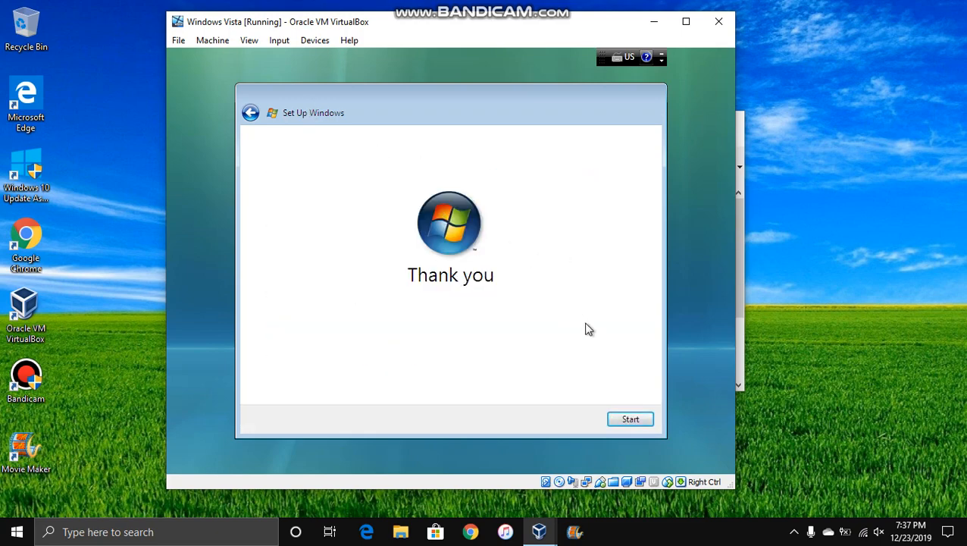
left_click(630, 419)
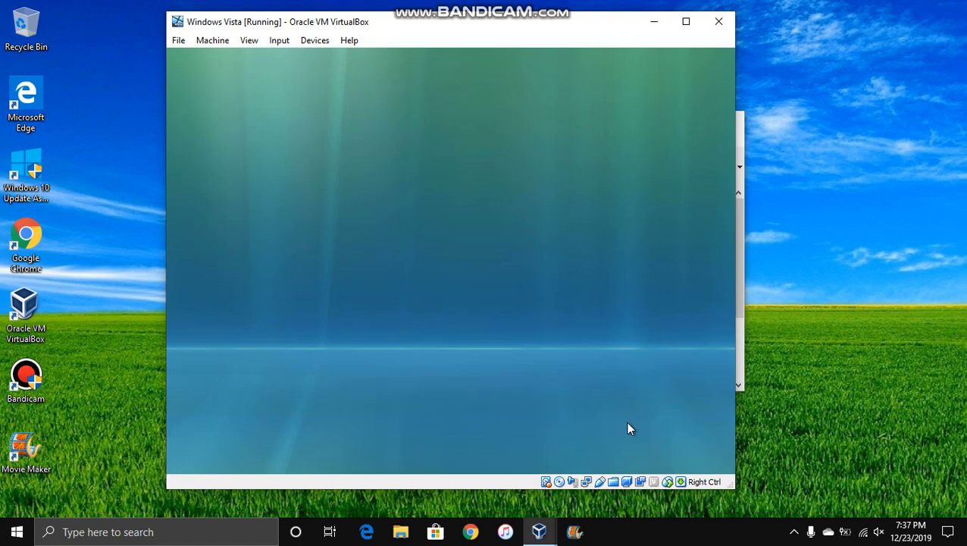
mouse_move(573, 236)
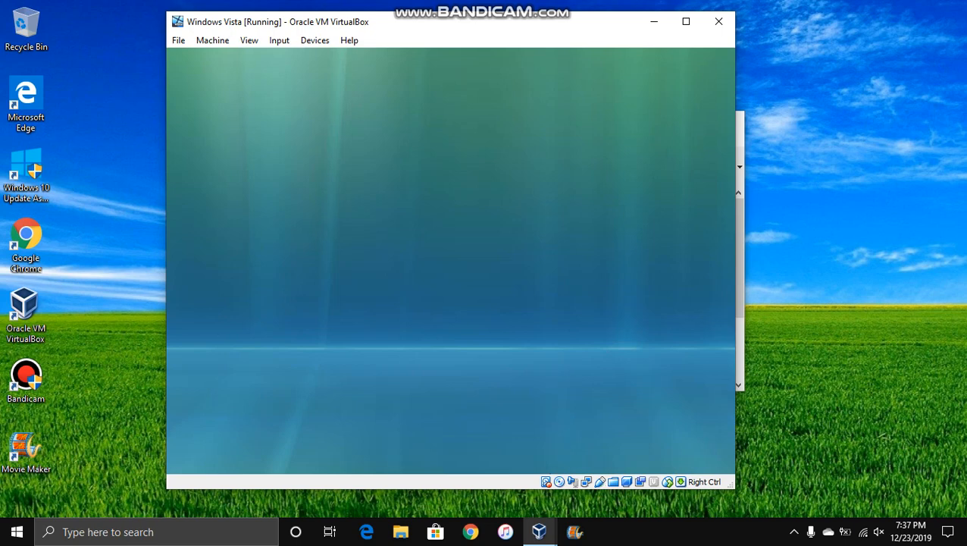
mouse_move(639, 482)
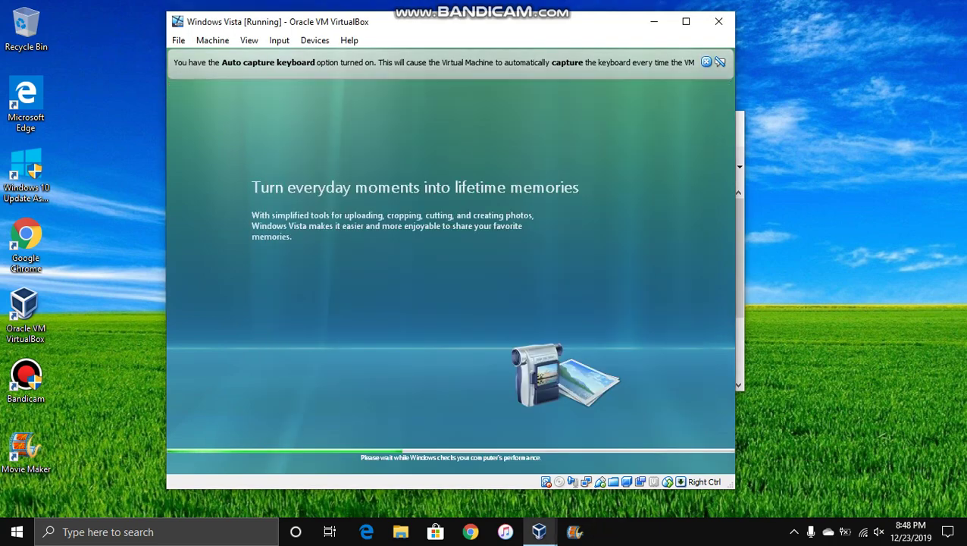
Dismiss VirtualBox's keyboard auto-capture notice while Vista checks performance.
left_click(718, 60)
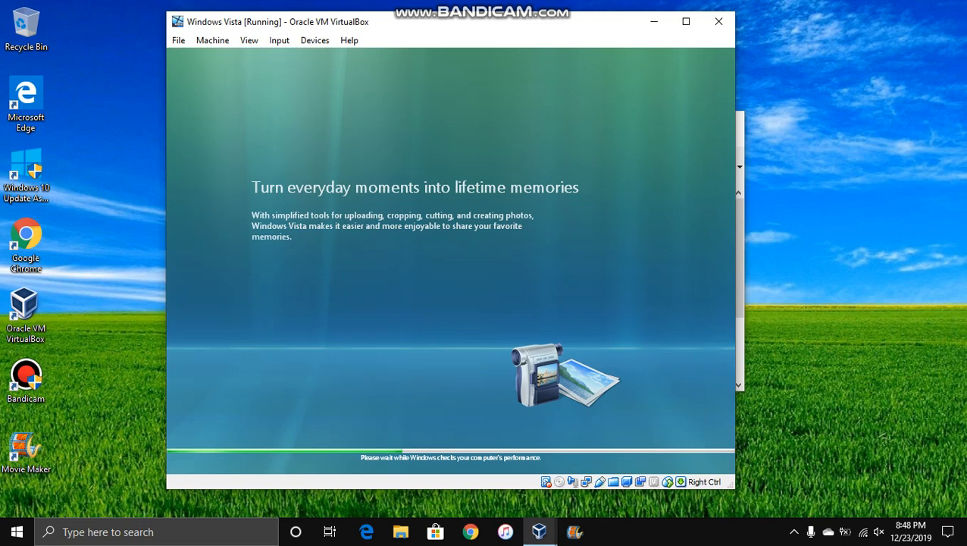